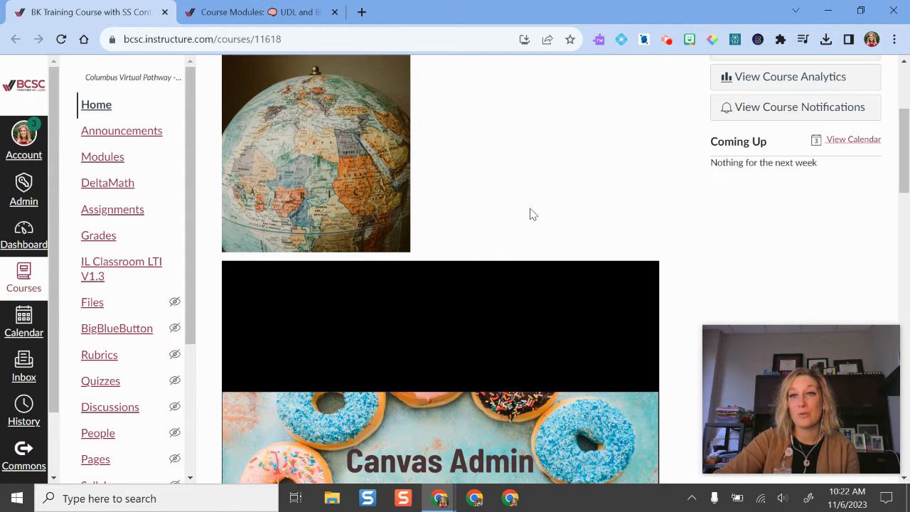
Open the BK Training SS course's Discussions list with its pinned and regular discussions
scroll(up, 3)
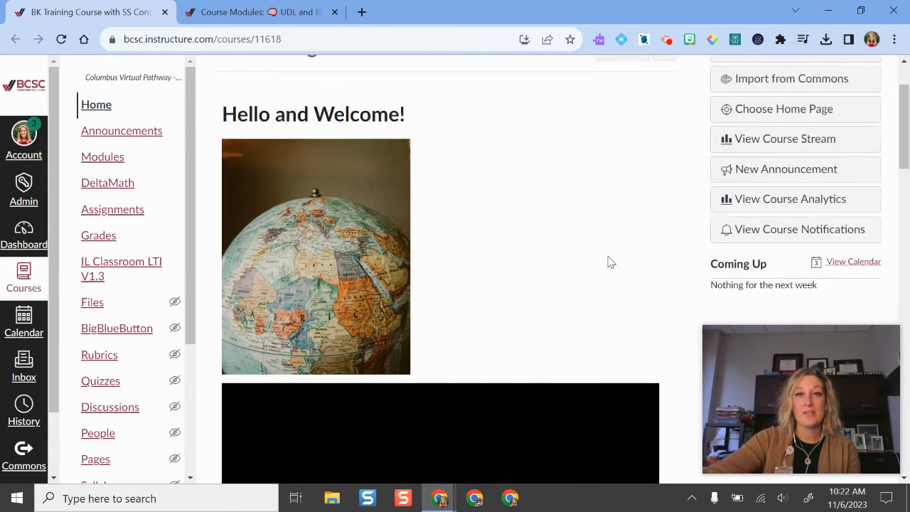
scroll(up, 3)
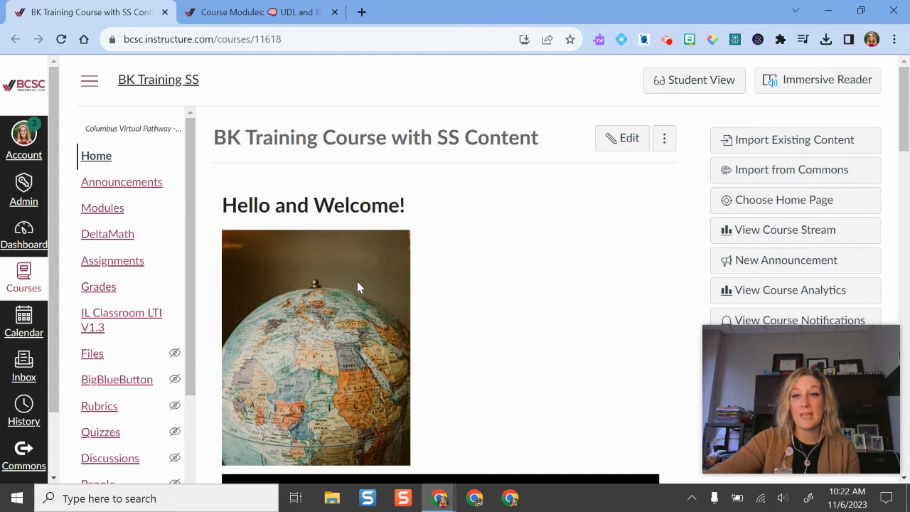
scroll(down, 3)
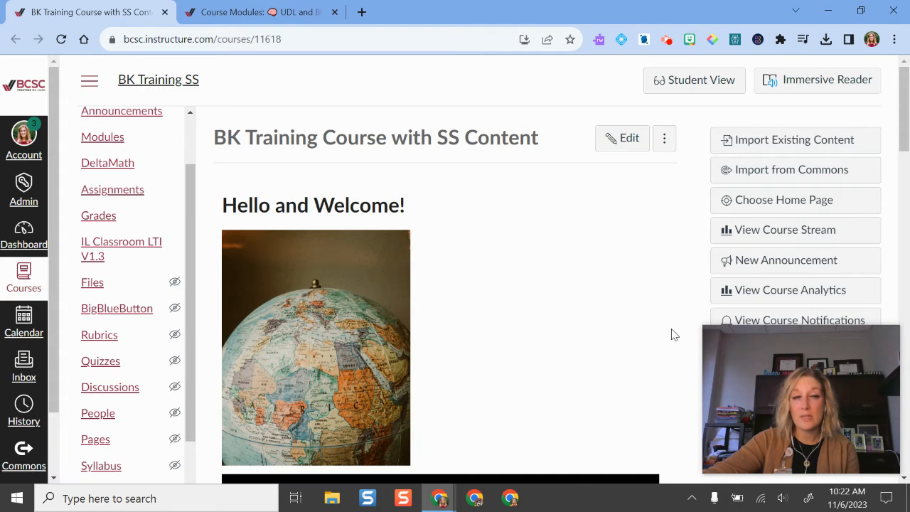
mouse_move(119, 78)
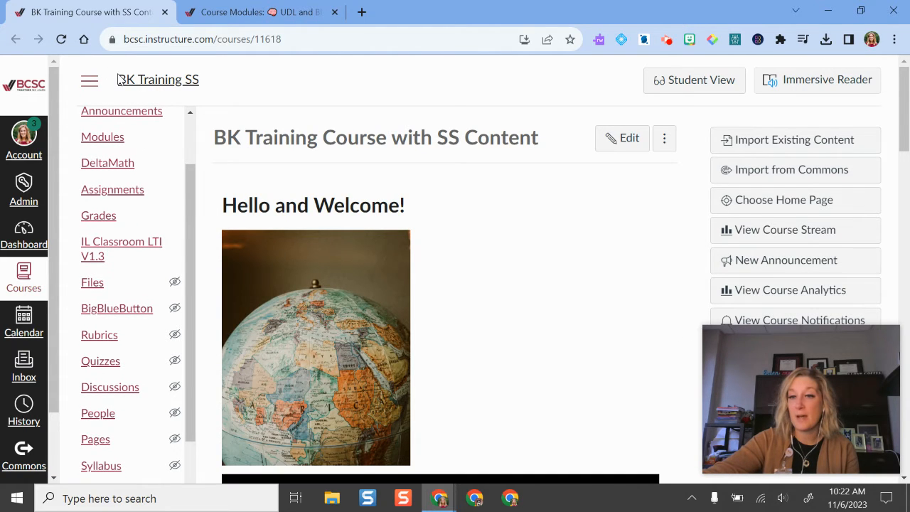
scroll(down, 3)
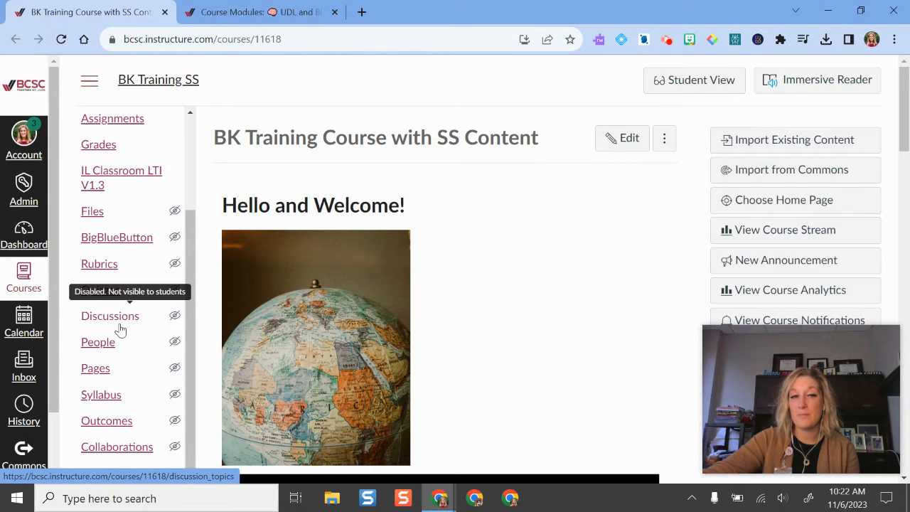
click(110, 315)
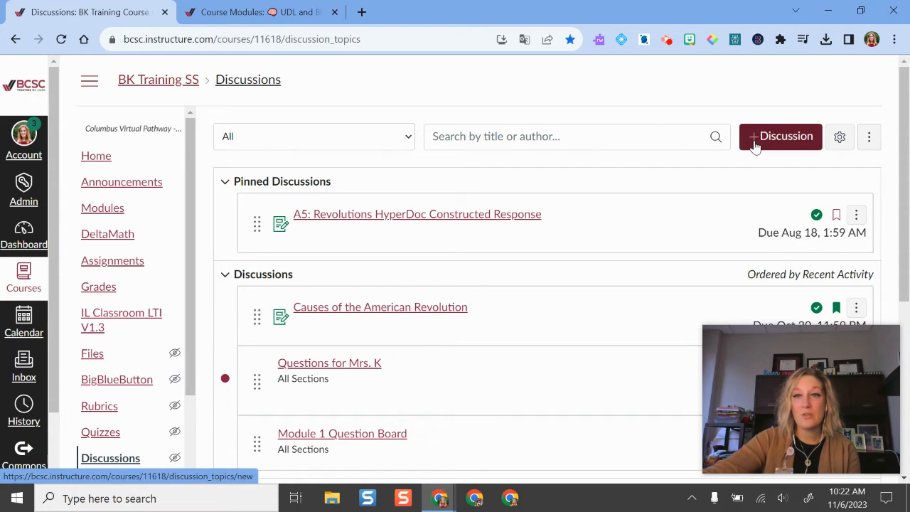
Start a new discussion titled 'Sample Discussion' and place the cursor in the message body
click(780, 136)
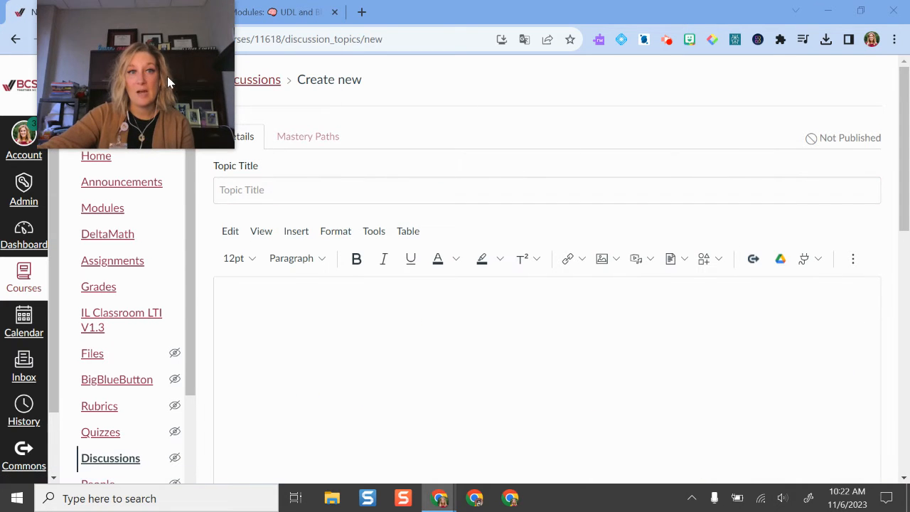
mouse_move(266, 162)
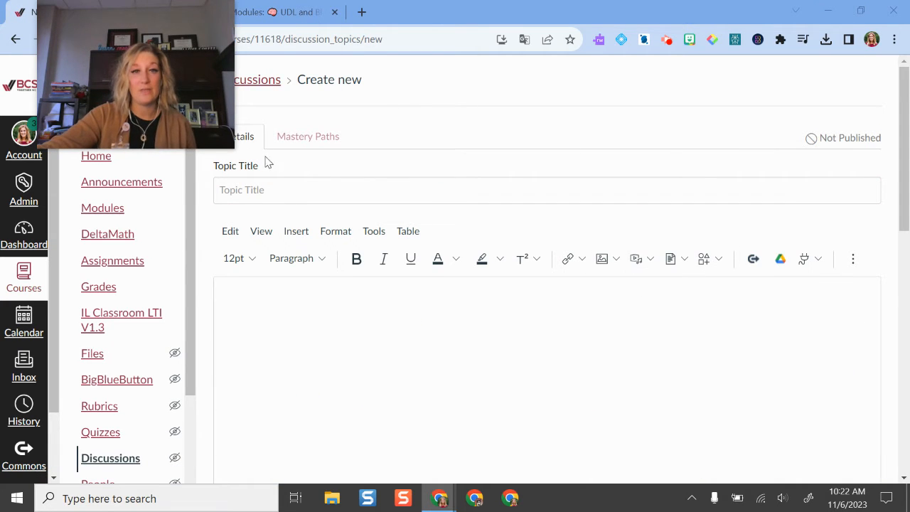
text(amp)
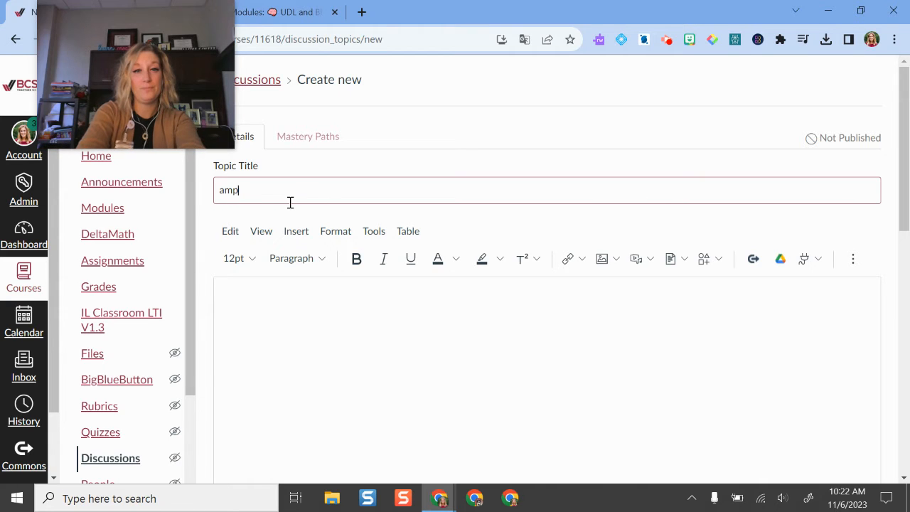
text(Sample Di)
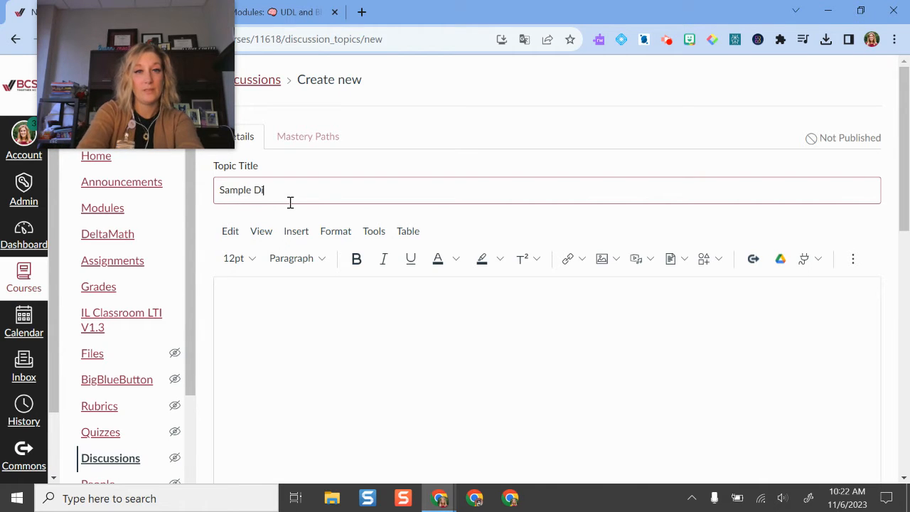
text(scussion)
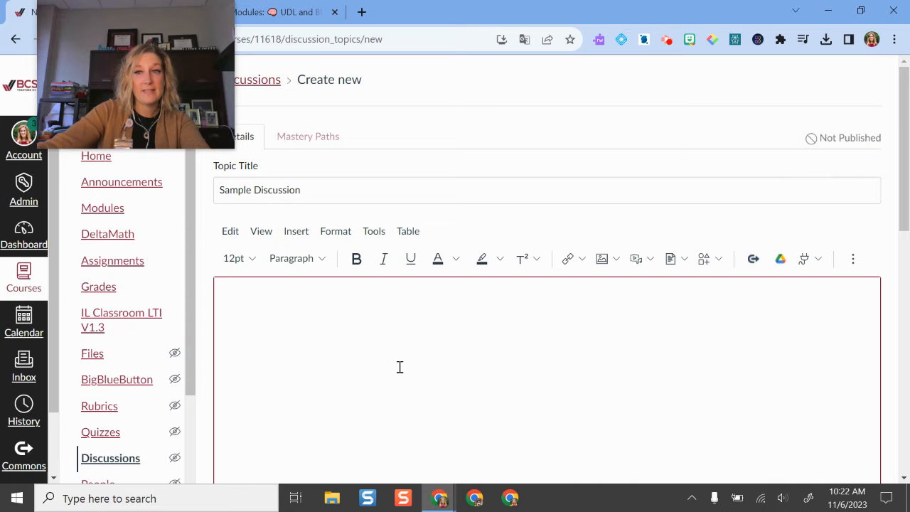
click(400, 367)
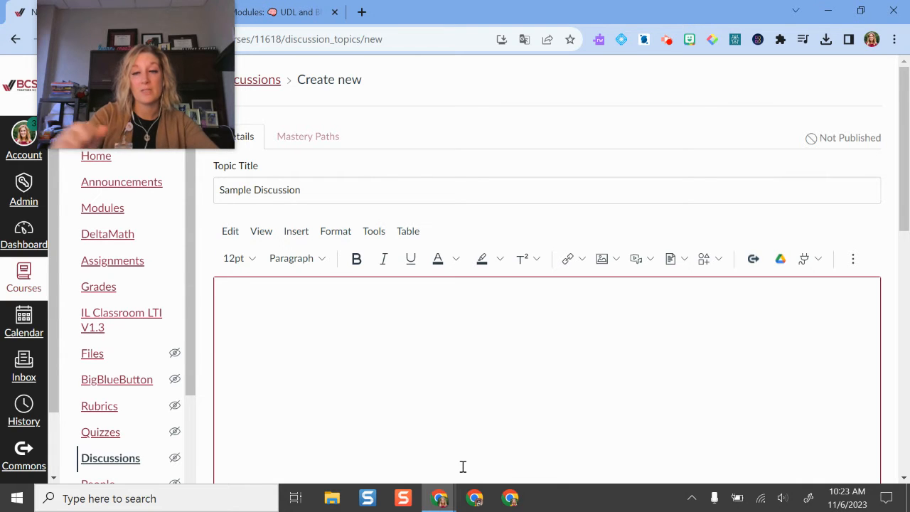
scroll(down, 3)
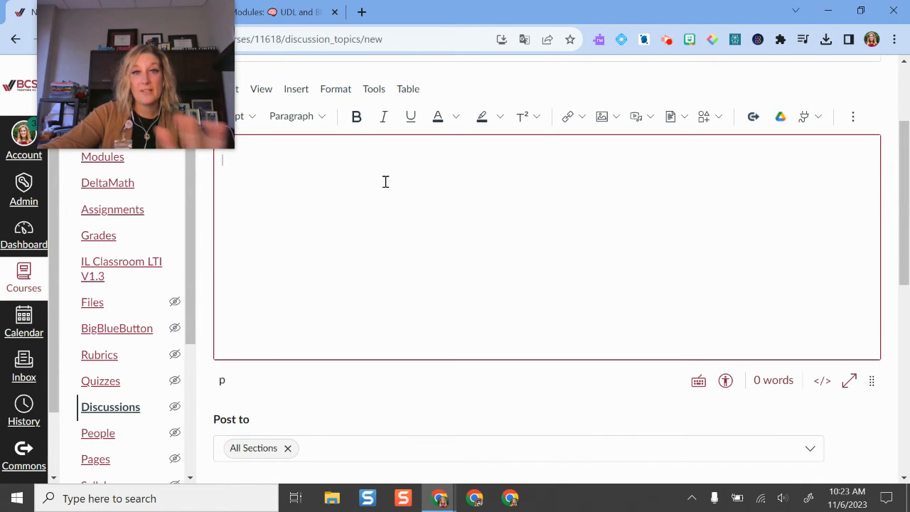
scroll(up, 3)
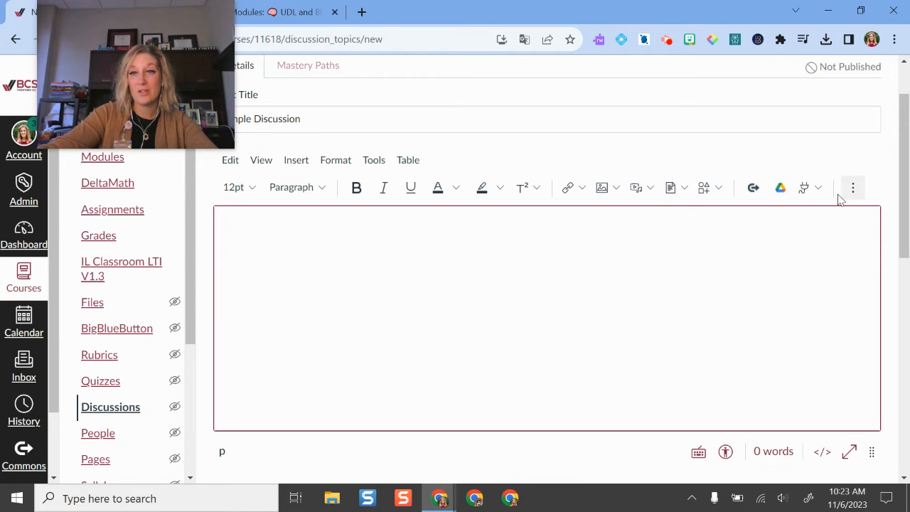
mouse_move(629, 207)
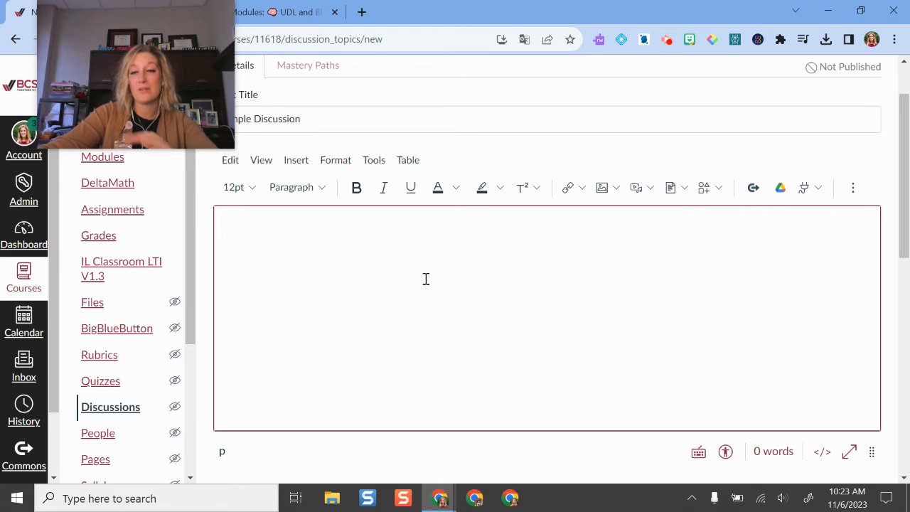
Write the Nile River prompt asking for learnings, one question, and what to study next
text(rea)
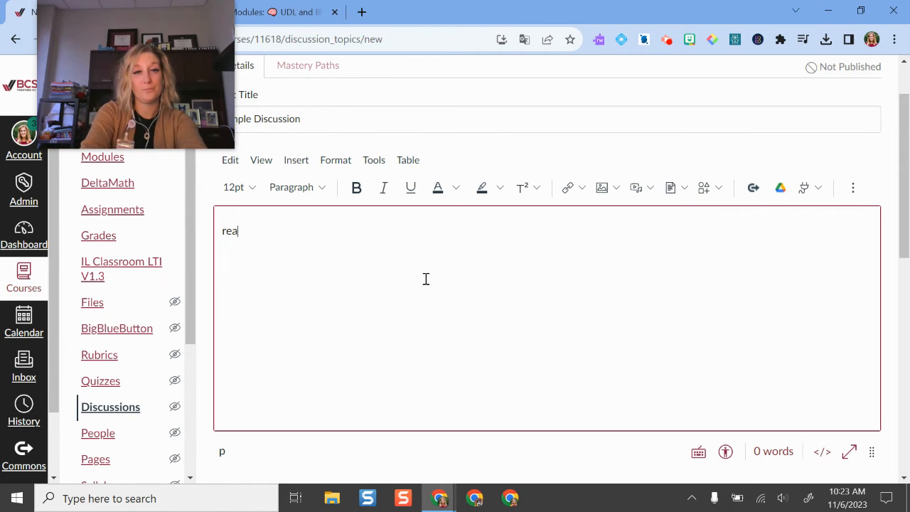
text(Read about the N)
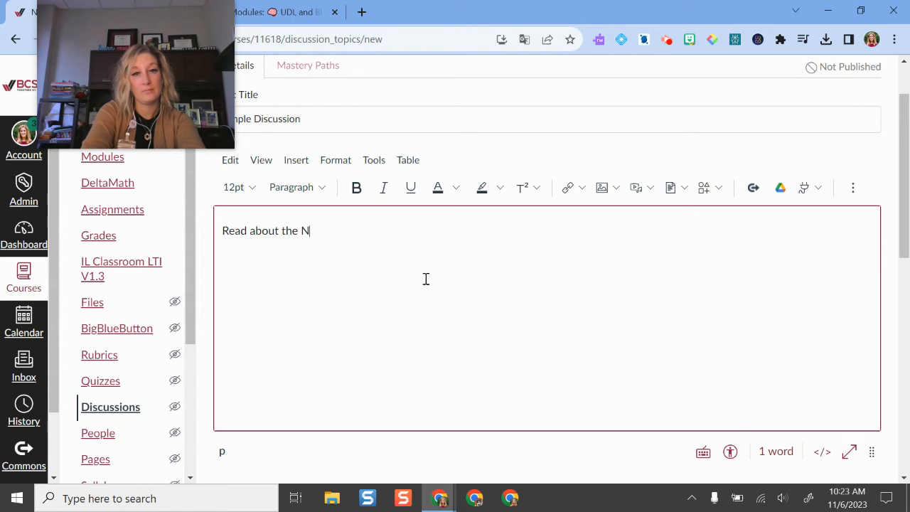
text(ile)
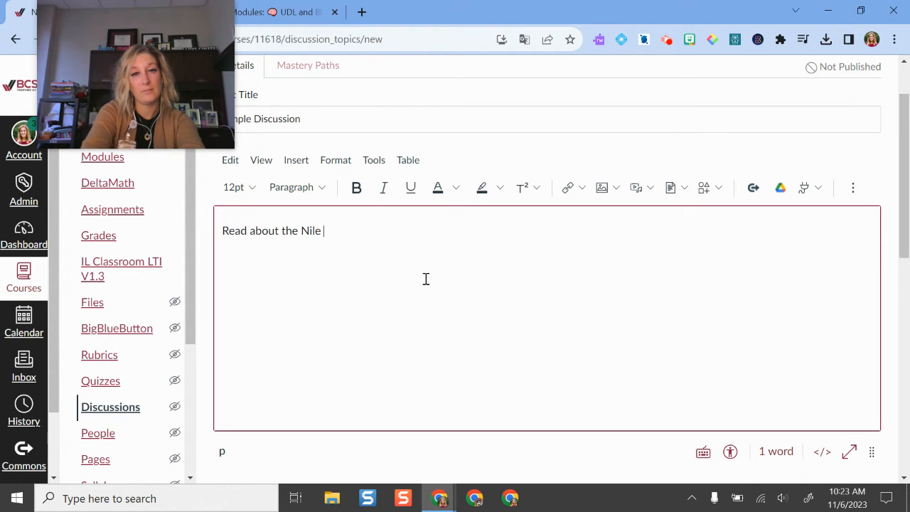
text(River and dec)
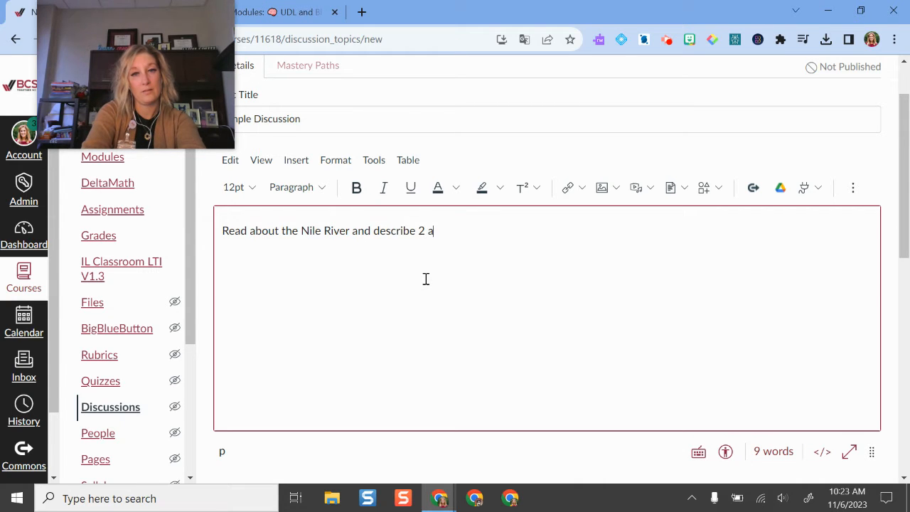
text(thi)
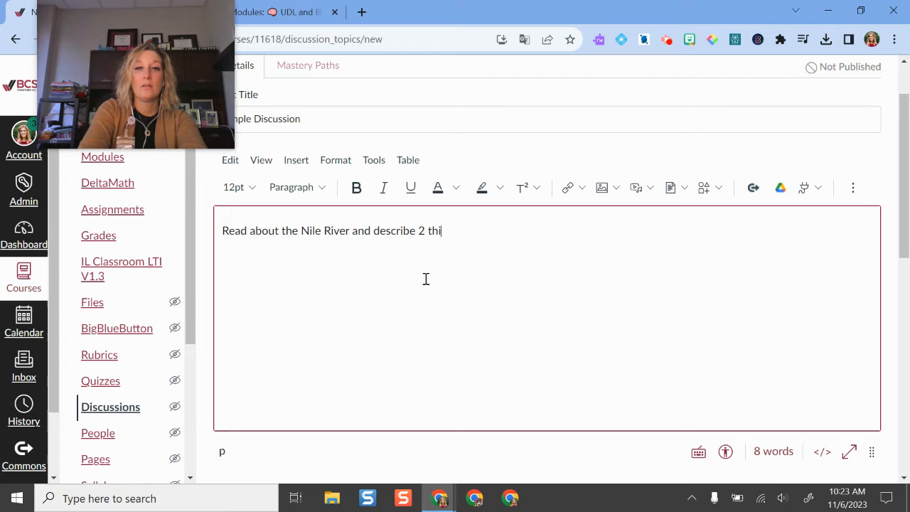
text(ngs you learned, 1 question)
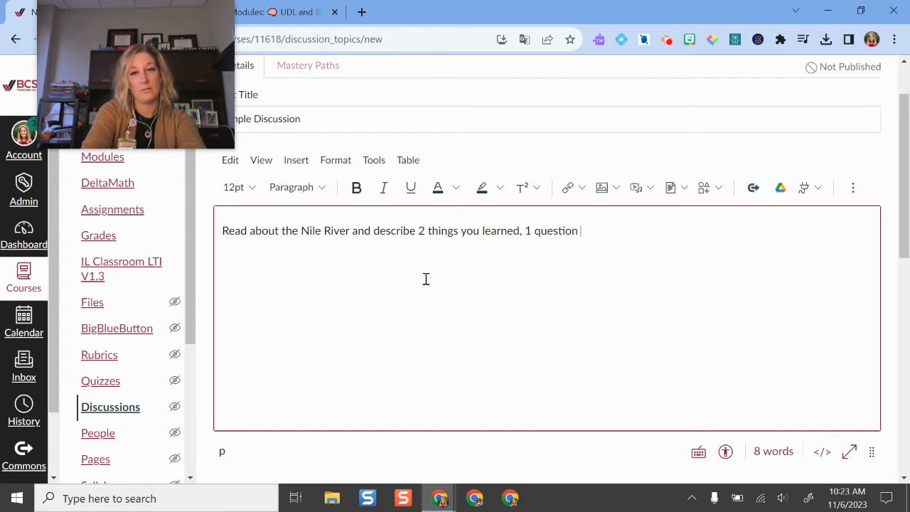
text(you have, and what)
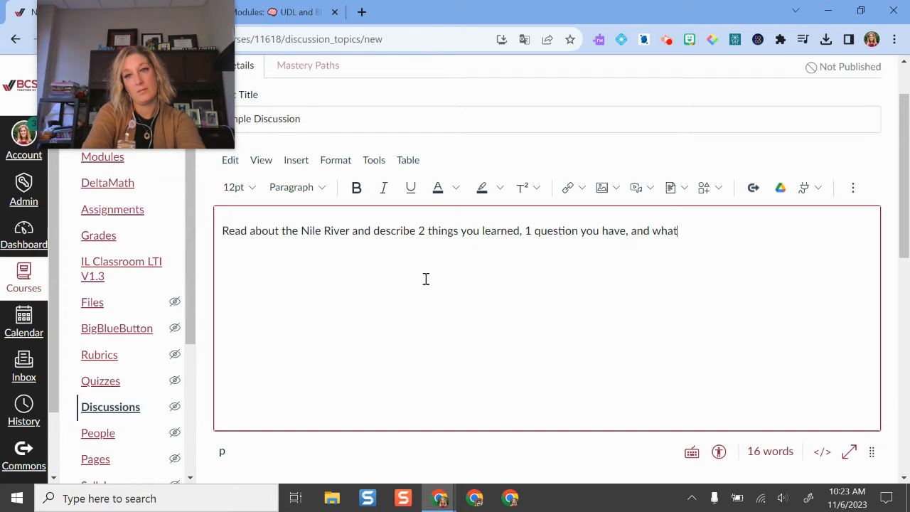
text(you are intersted in stud)
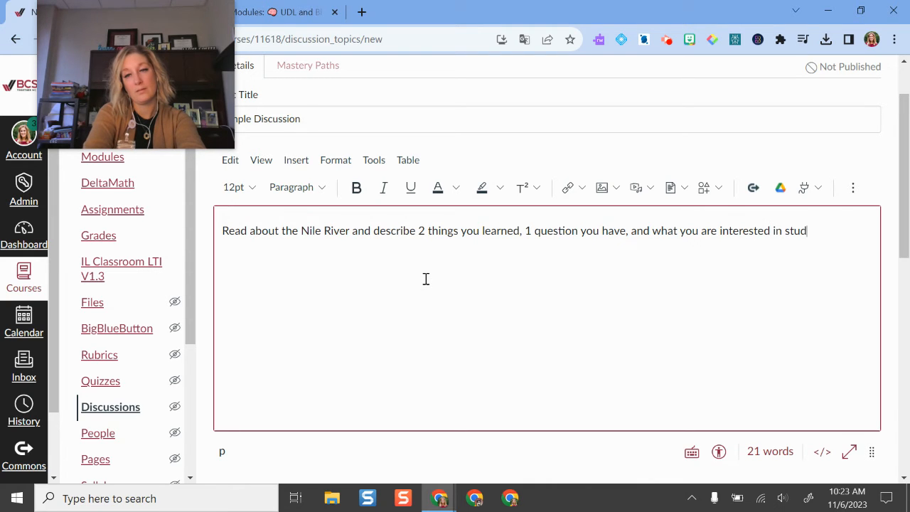
text(ying next.)
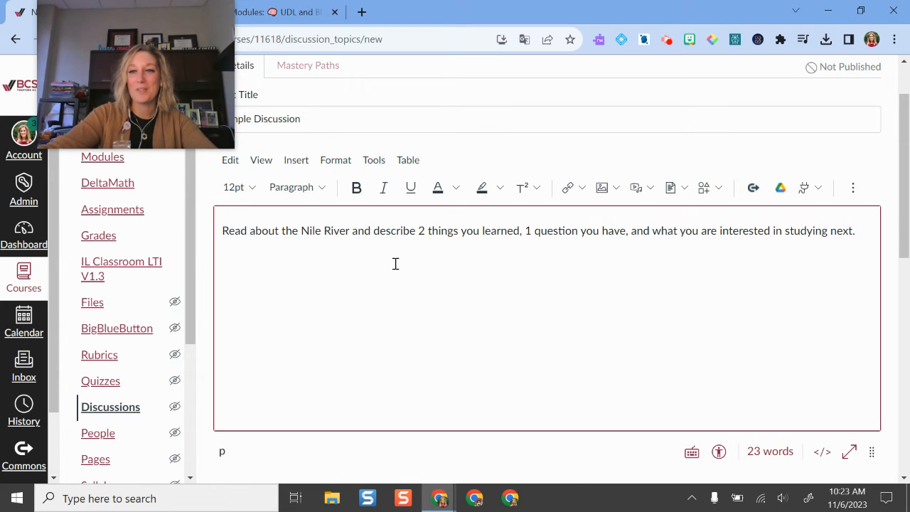
scroll(down, 3)
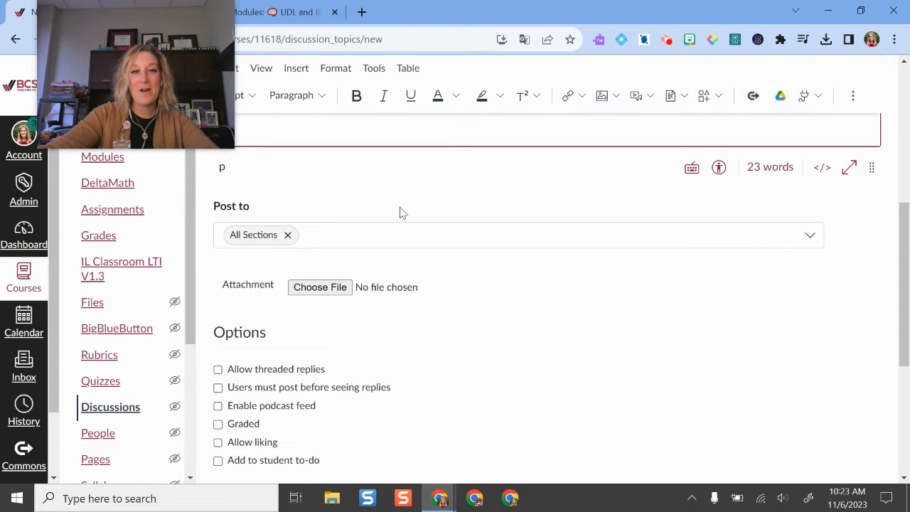
mouse_move(288, 234)
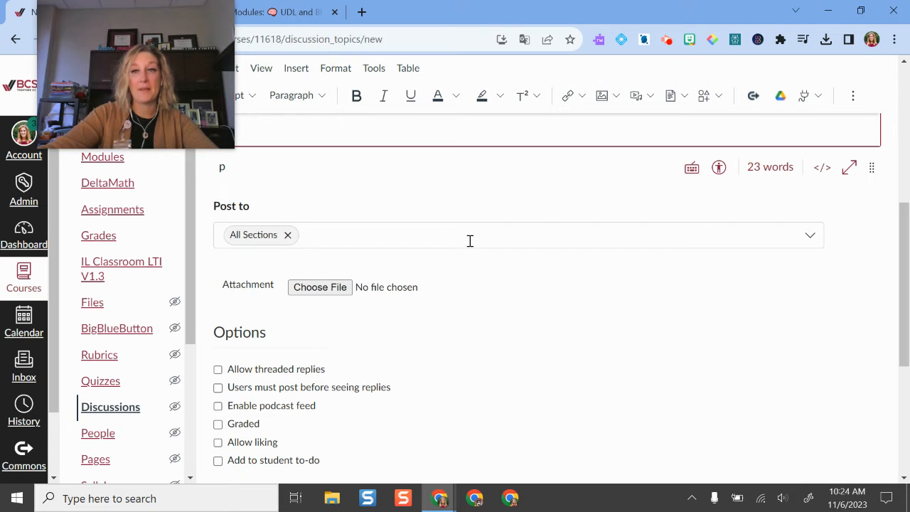
mouse_move(436, 215)
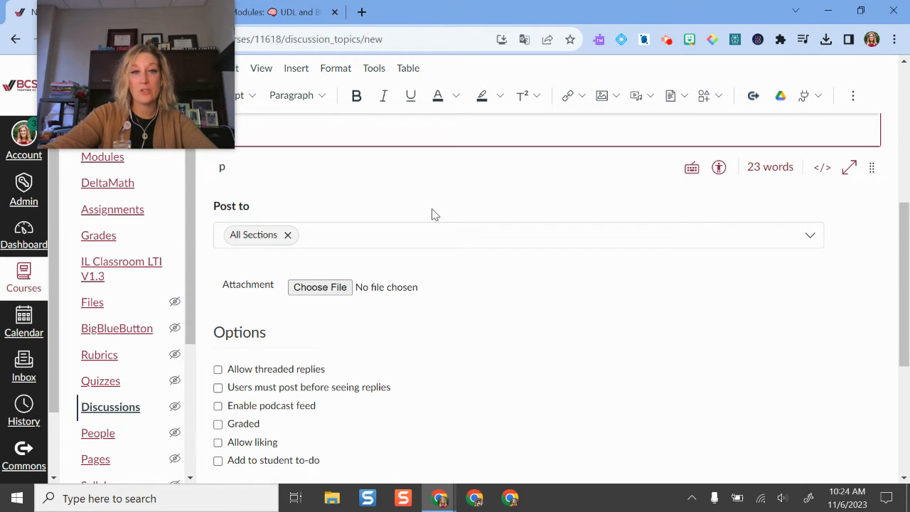
Require students to post before seeing replies and mark the discussion as graded
scroll(down, 3)
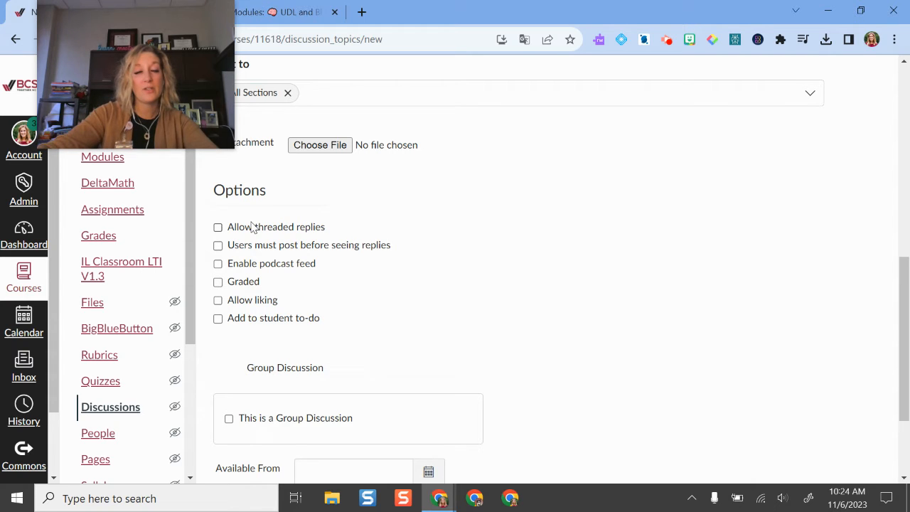
mouse_move(236, 251)
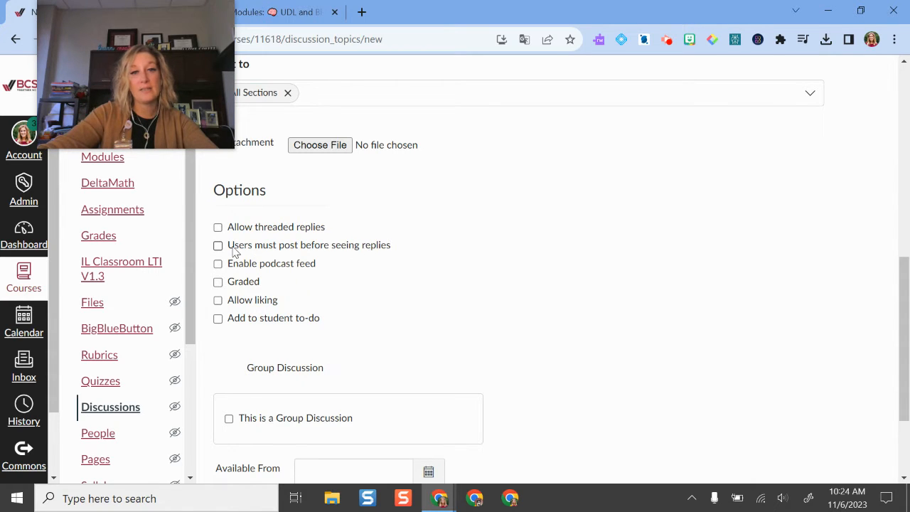
click(217, 245)
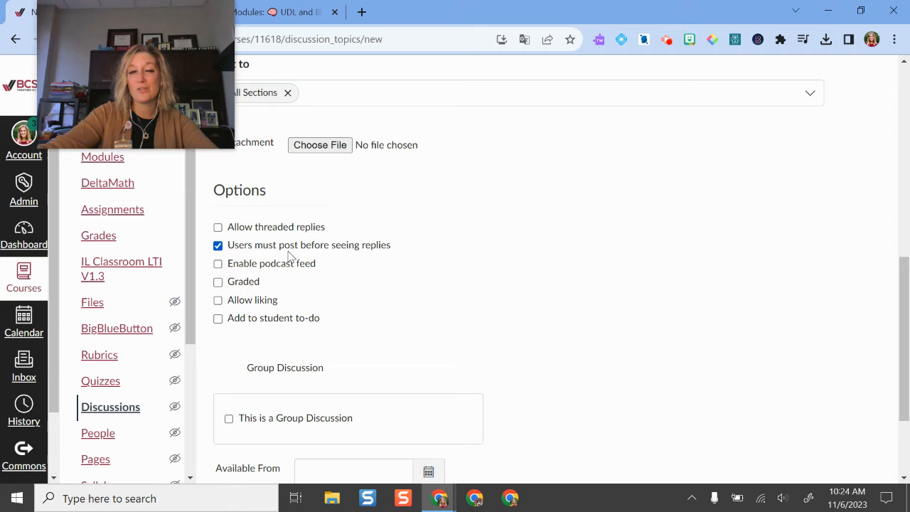
mouse_move(539, 291)
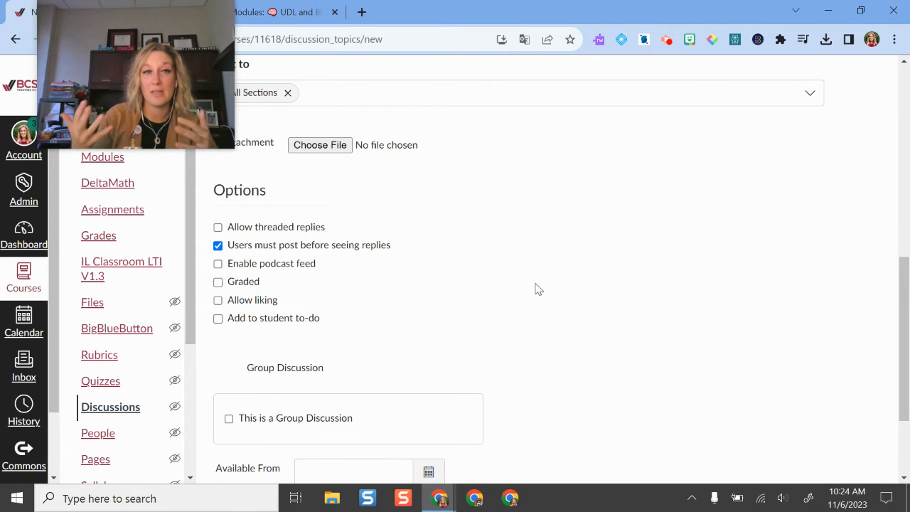
mouse_move(483, 180)
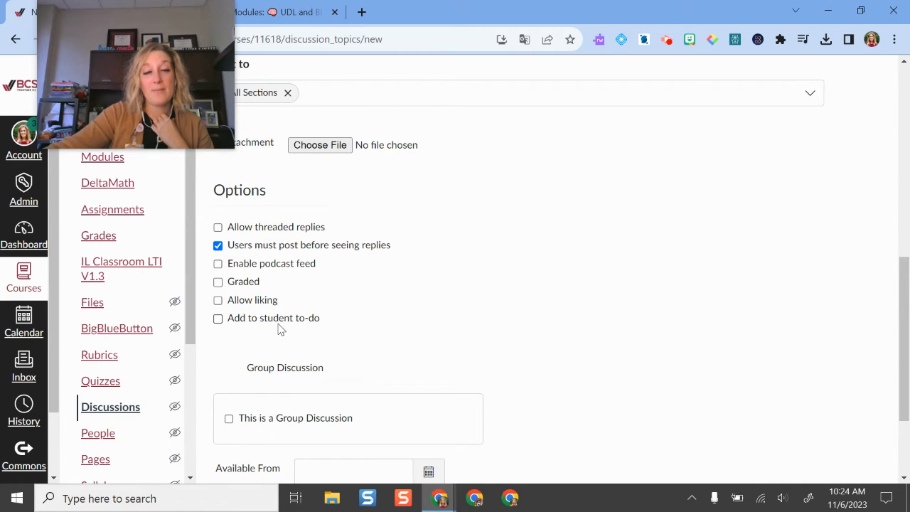
click(218, 318)
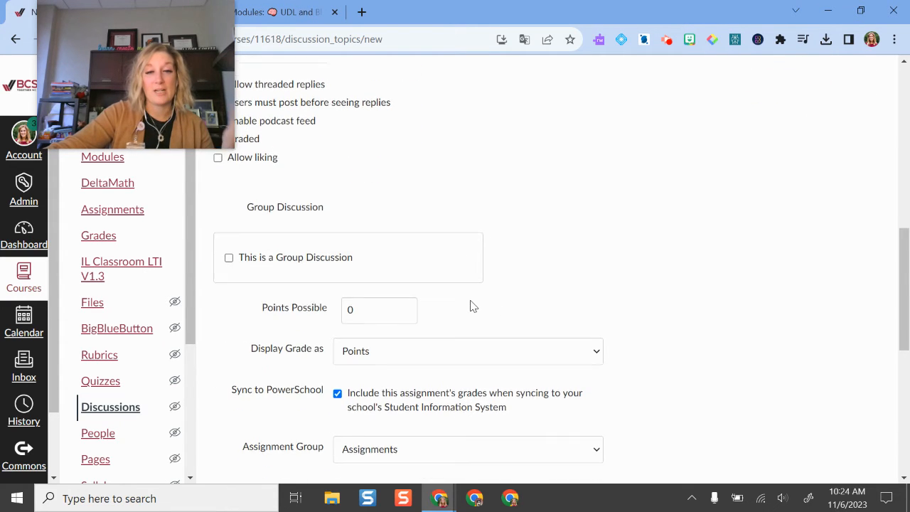
scroll(down, 3)
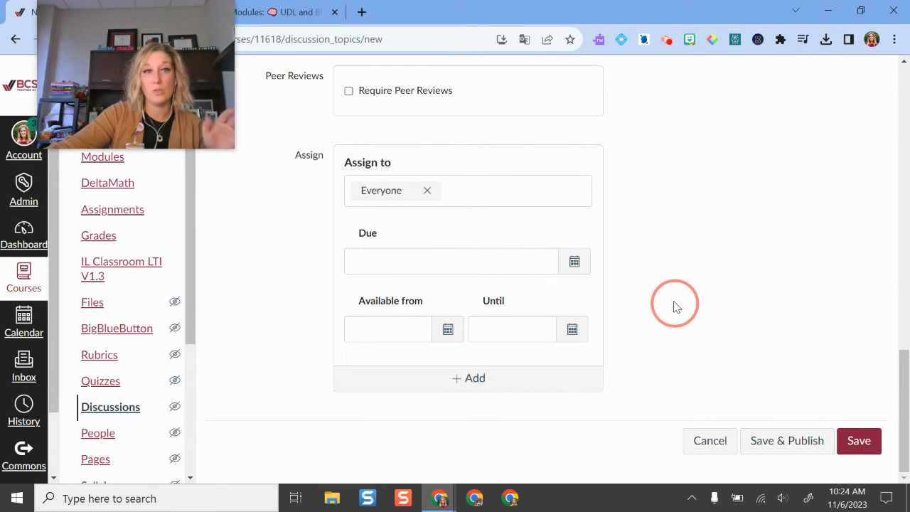
Scroll through the discussion form to the Assign and save section
scroll(up, 3)
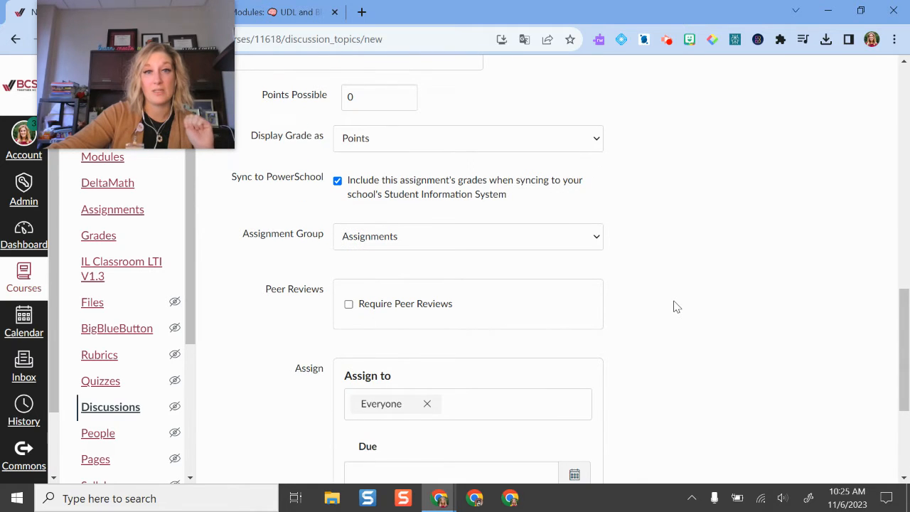
scroll(up, 3)
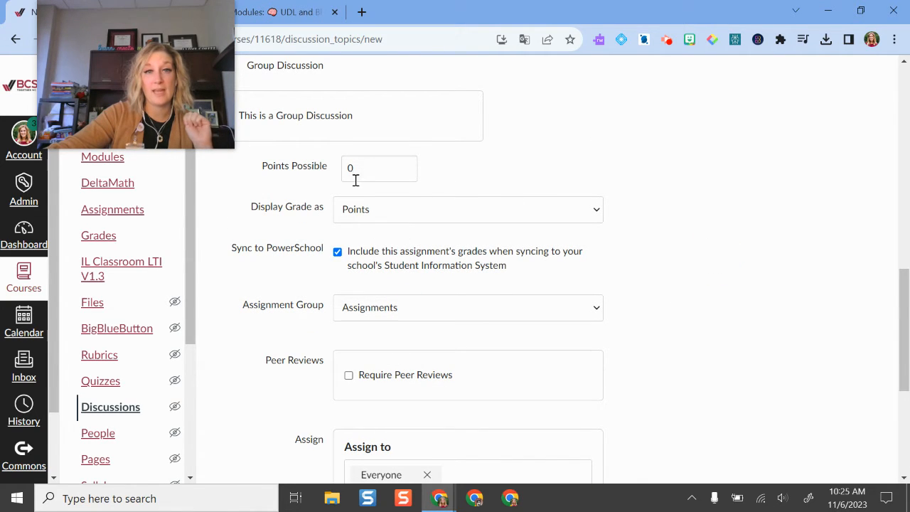
scroll(down, 3)
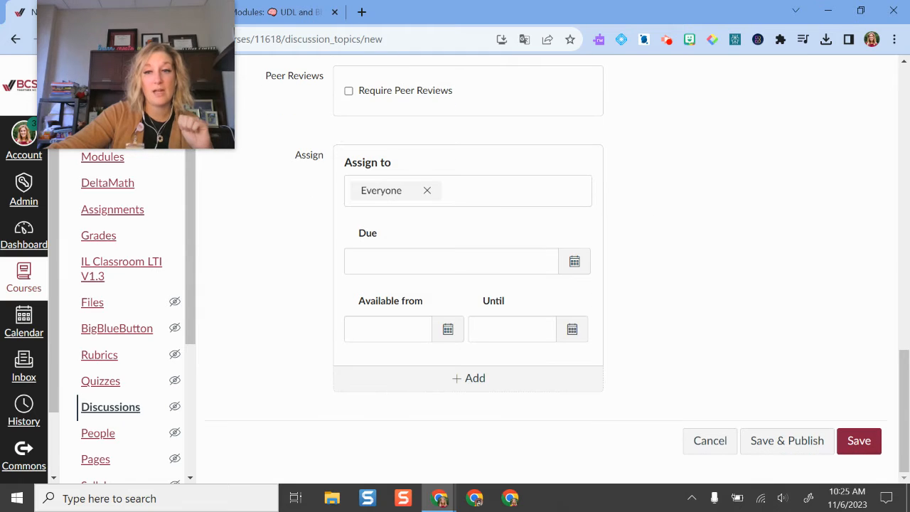
scroll(up, 3)
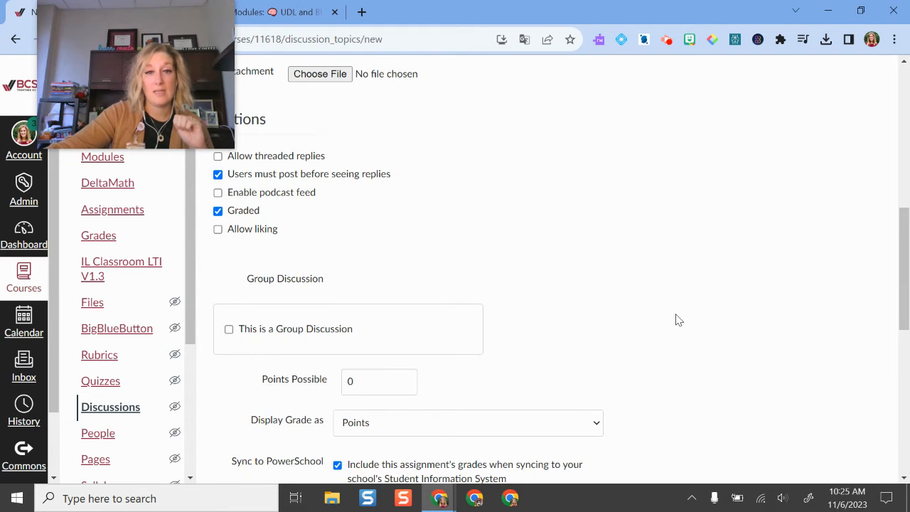
scroll(down, 3)
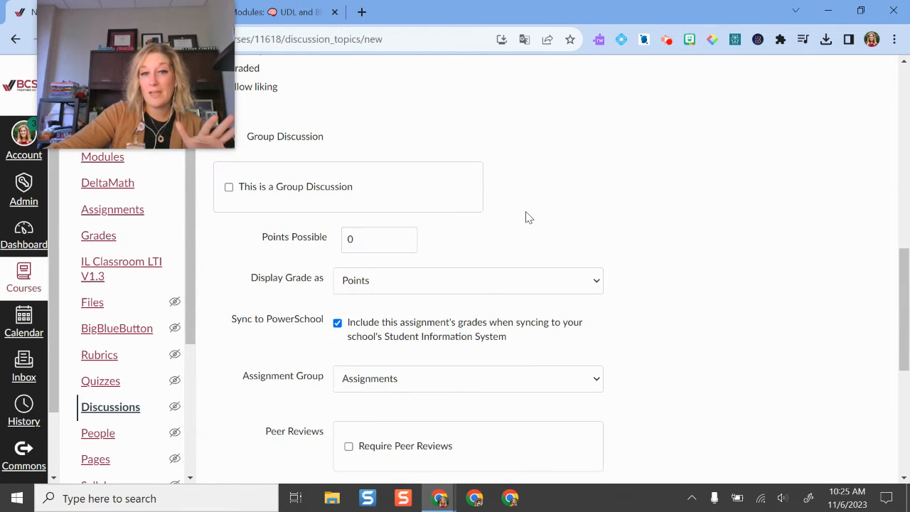
scroll(down, 3)
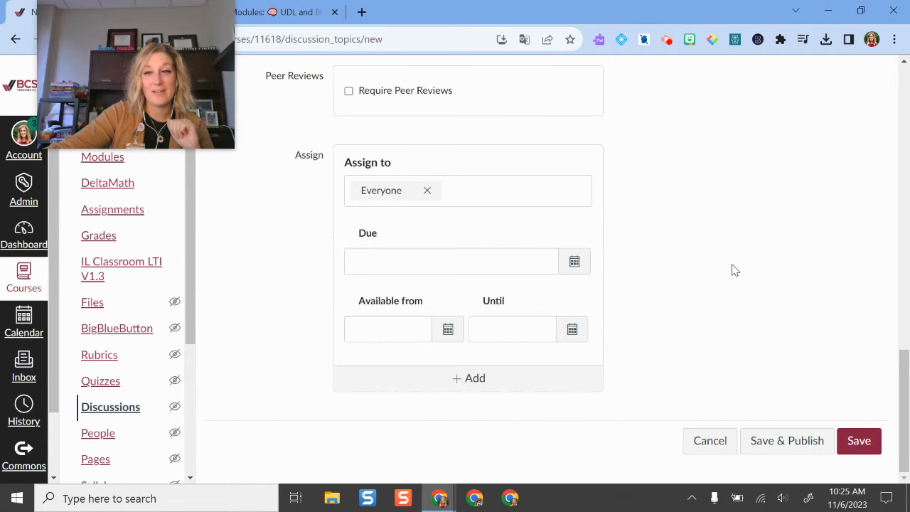
mouse_move(755, 357)
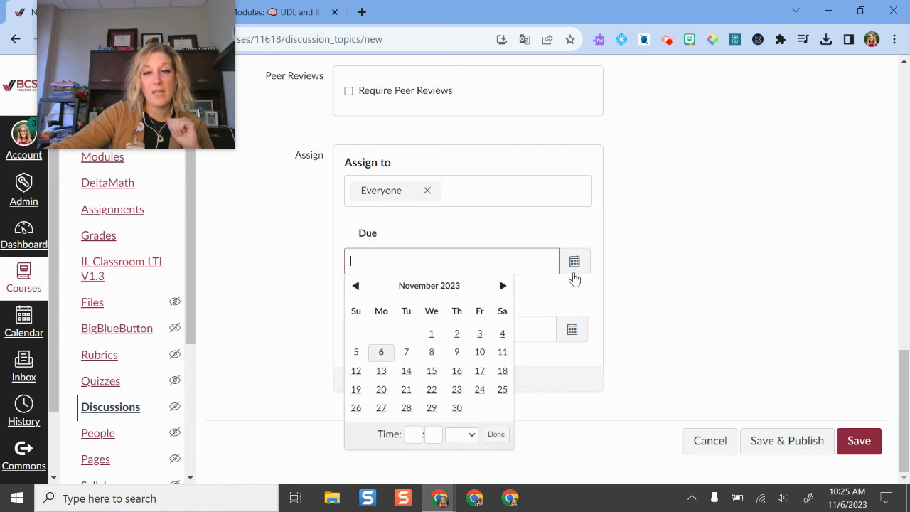
Set the due date to November 10, 2023 and save Sample Discussion
click(480, 351)
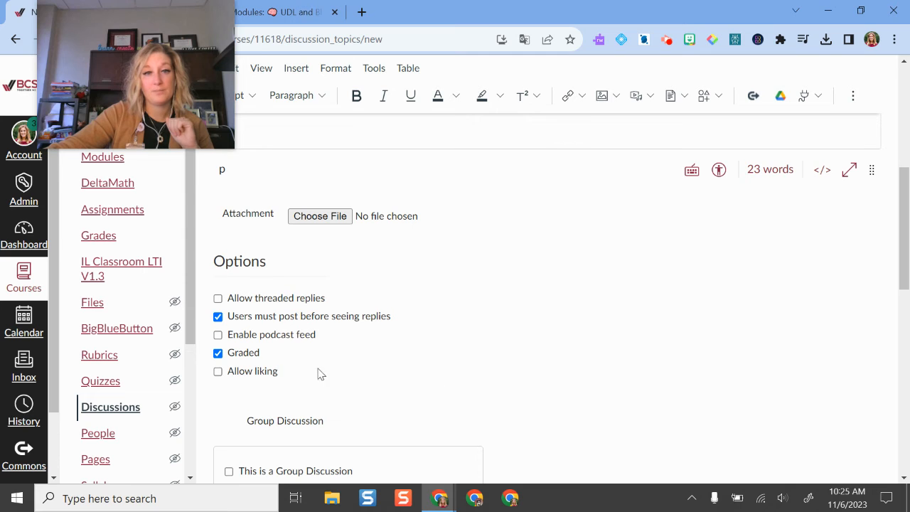
scroll(up, 3)
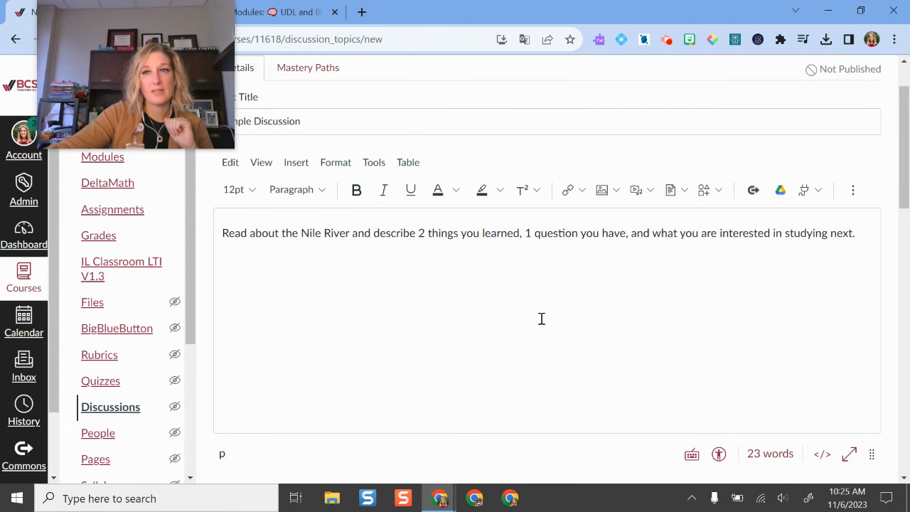
scroll(down, 3)
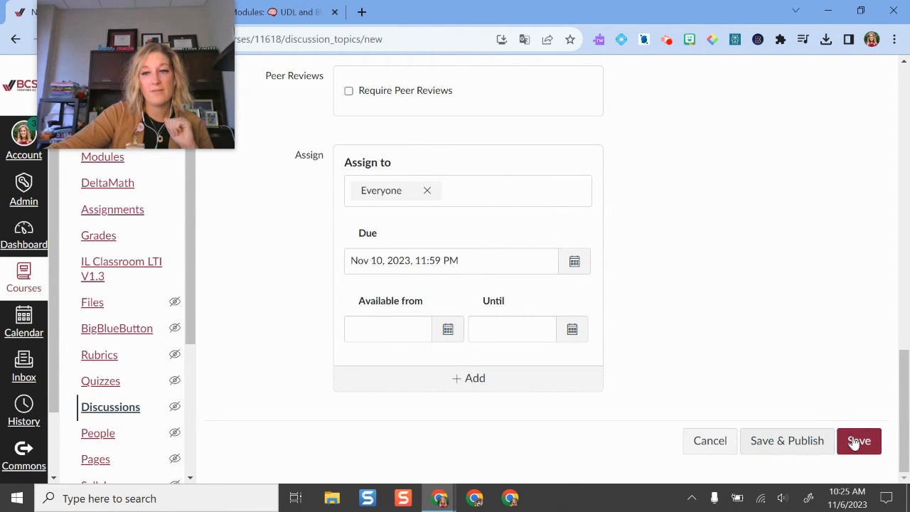
click(859, 441)
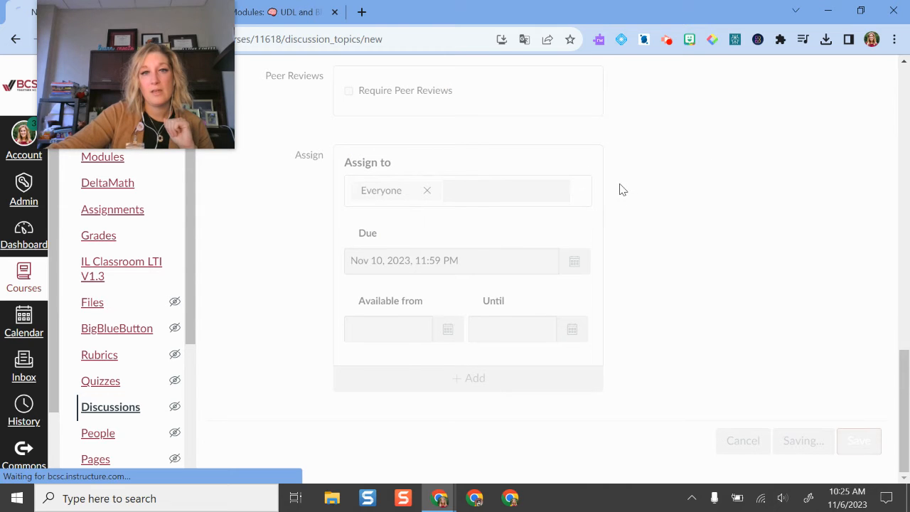
click(859, 440)
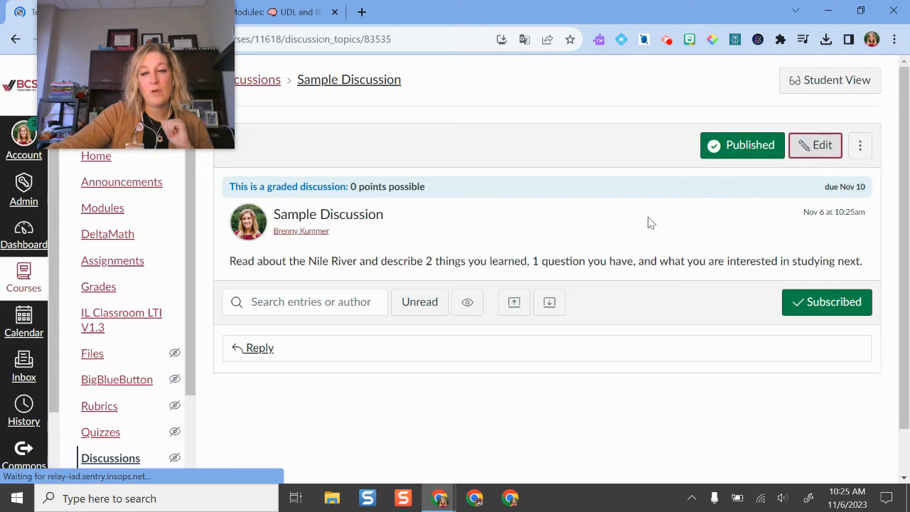
Edit Sample Discussion to 10 points possible and save it again
click(815, 145)
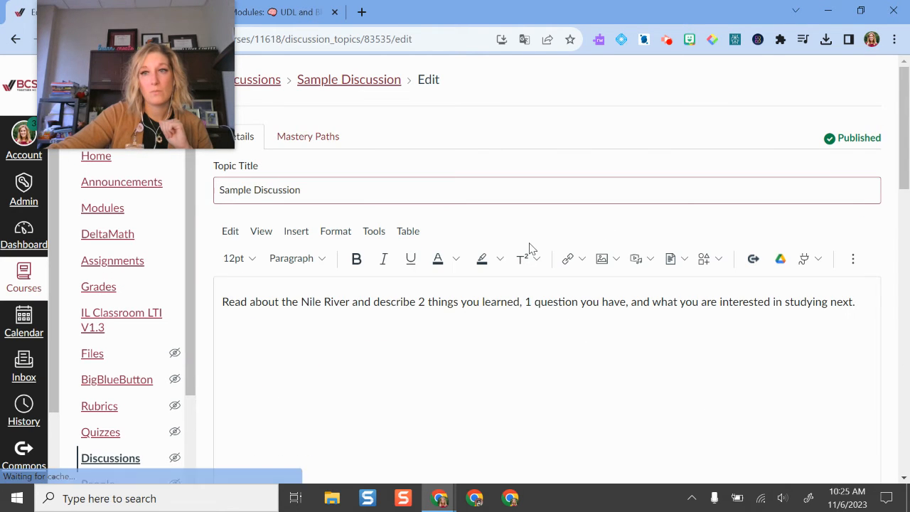
scroll(down, 3)
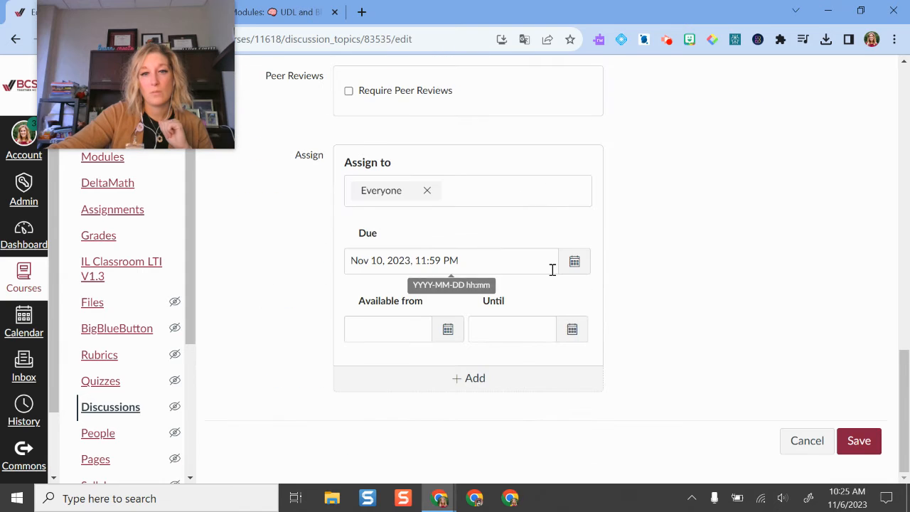
scroll(up, 3)
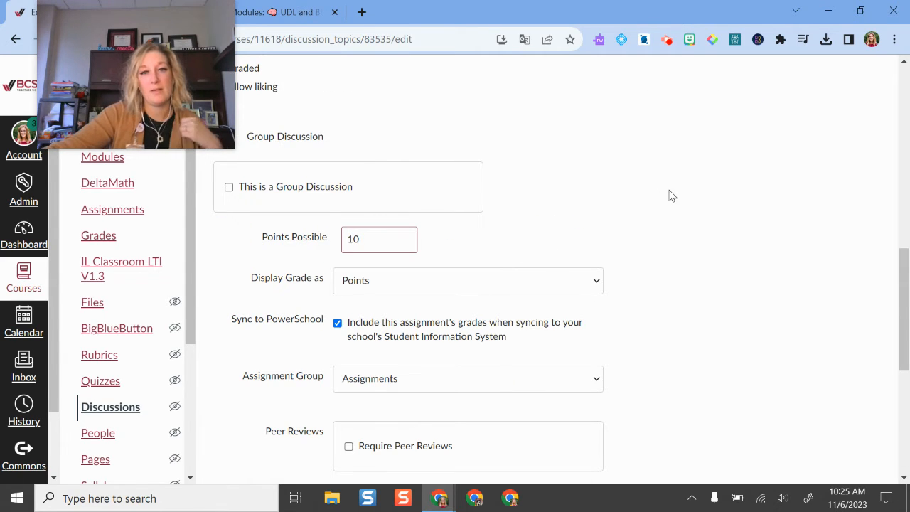
click(467, 279)
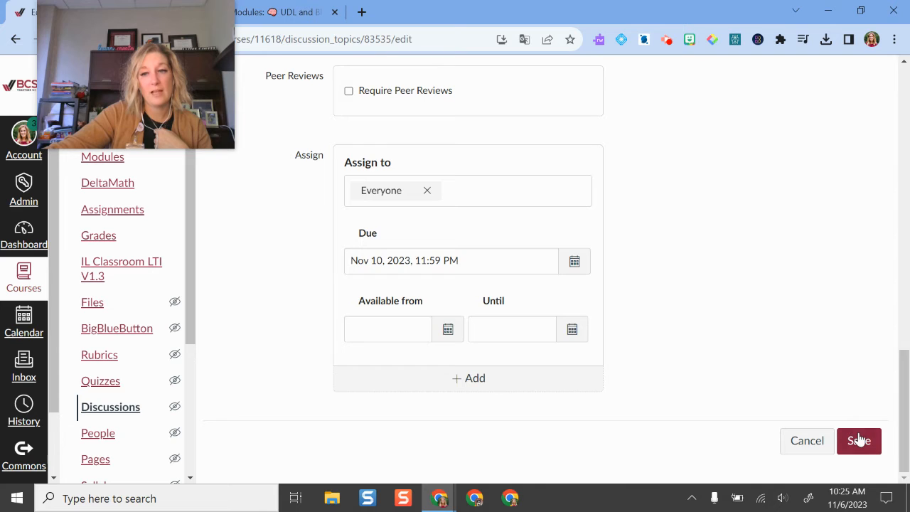
click(858, 441)
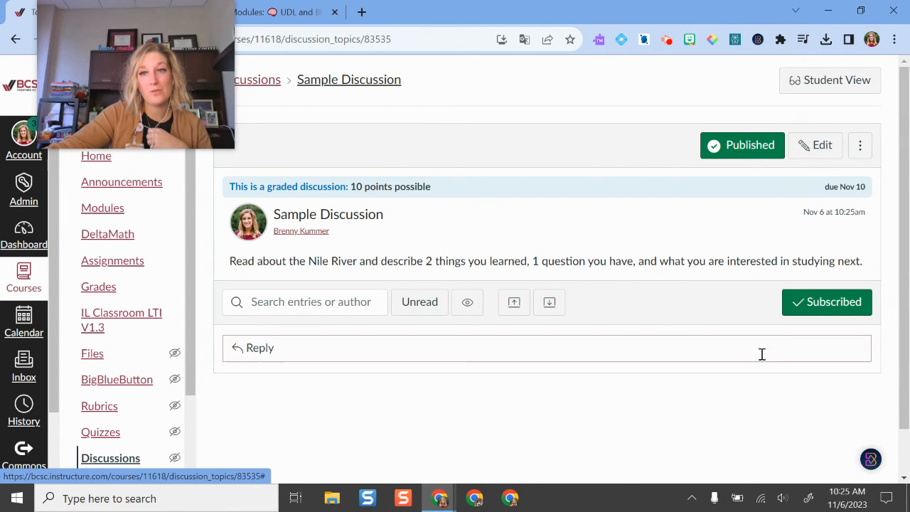
click(860, 146)
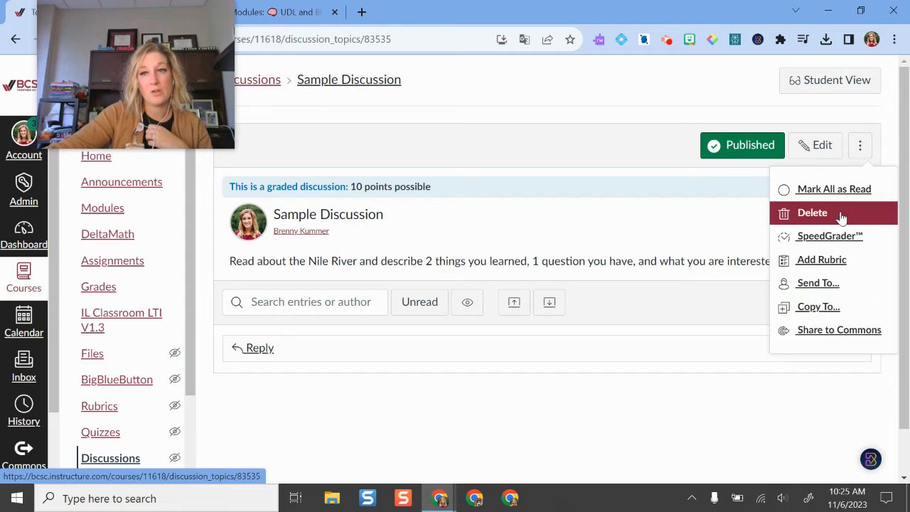
mouse_move(821, 259)
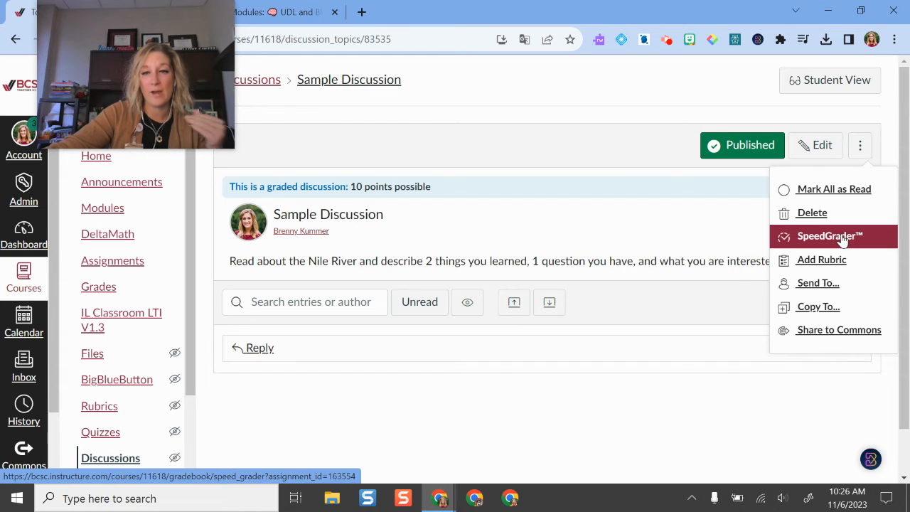
mouse_move(821, 259)
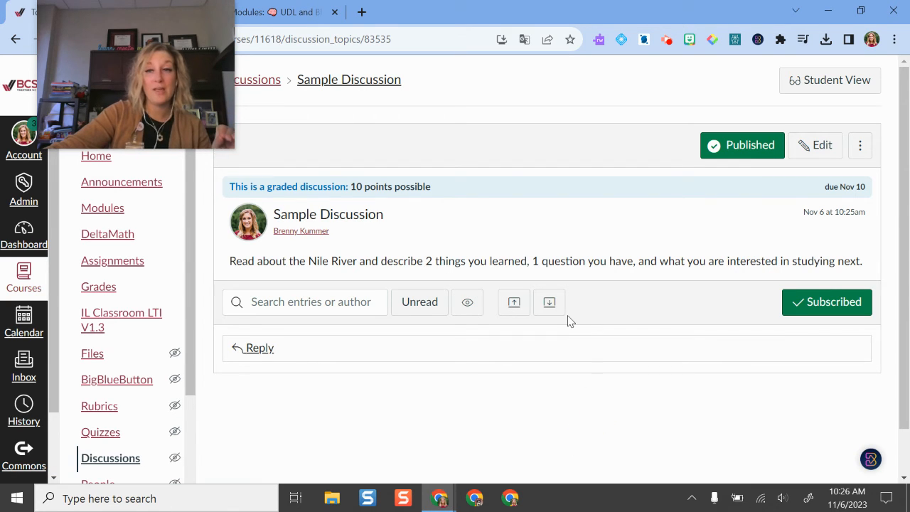
mouse_move(553, 327)
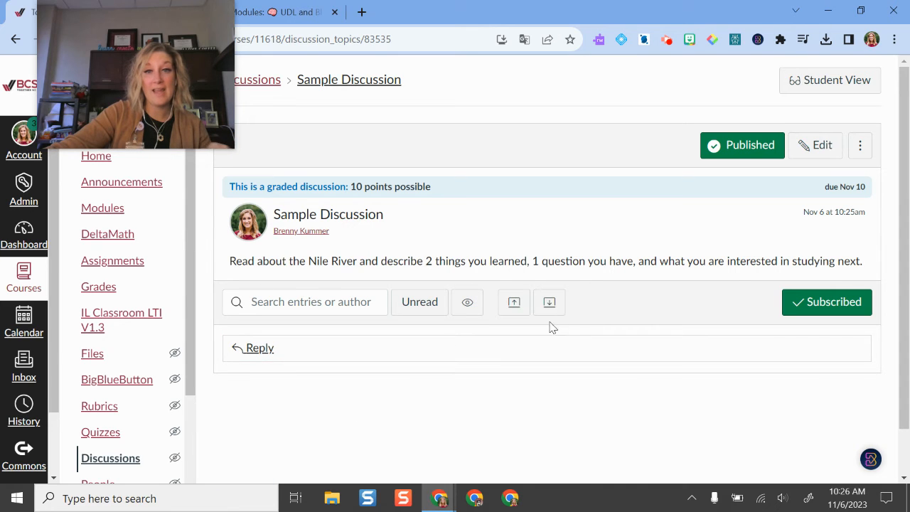
mouse_move(514, 303)
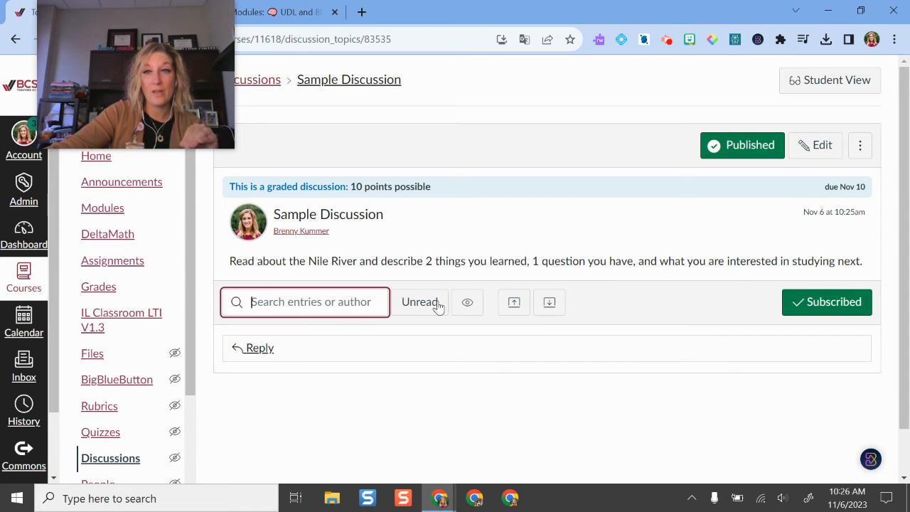
click(860, 145)
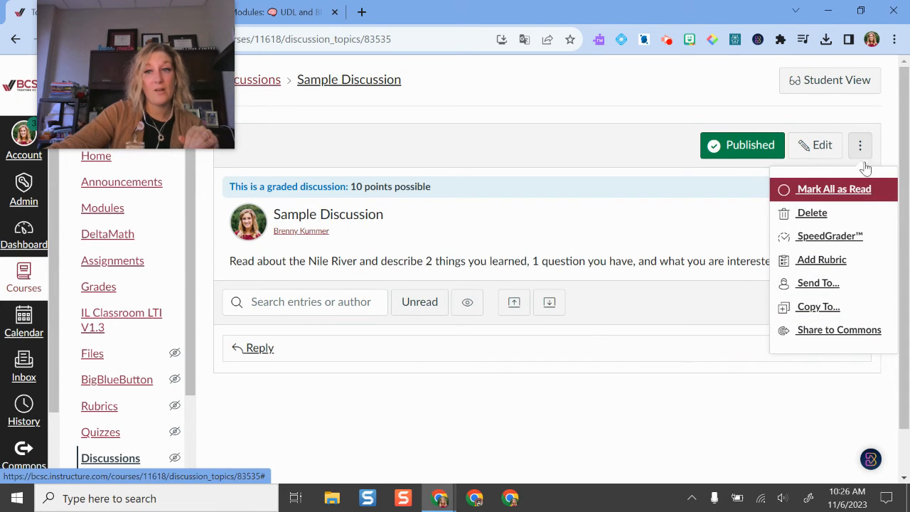
mouse_move(818, 283)
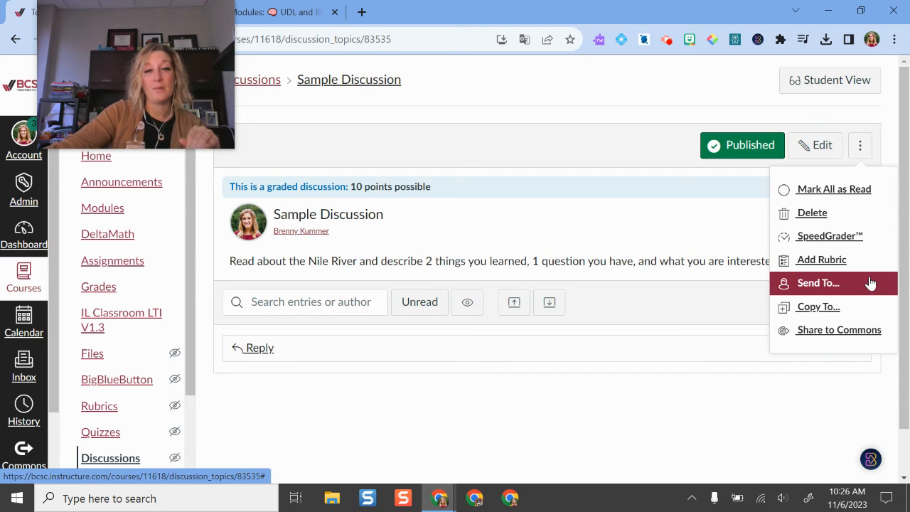
mouse_move(831, 283)
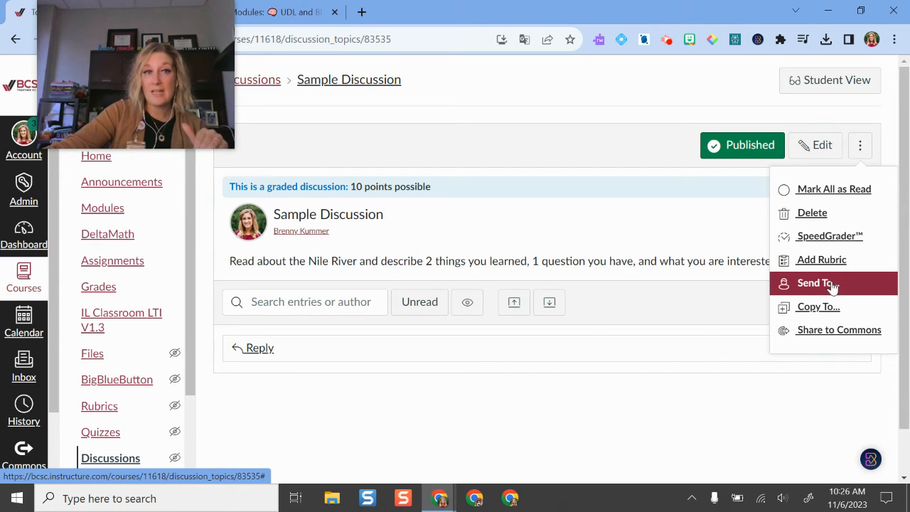
mouse_move(406, 405)
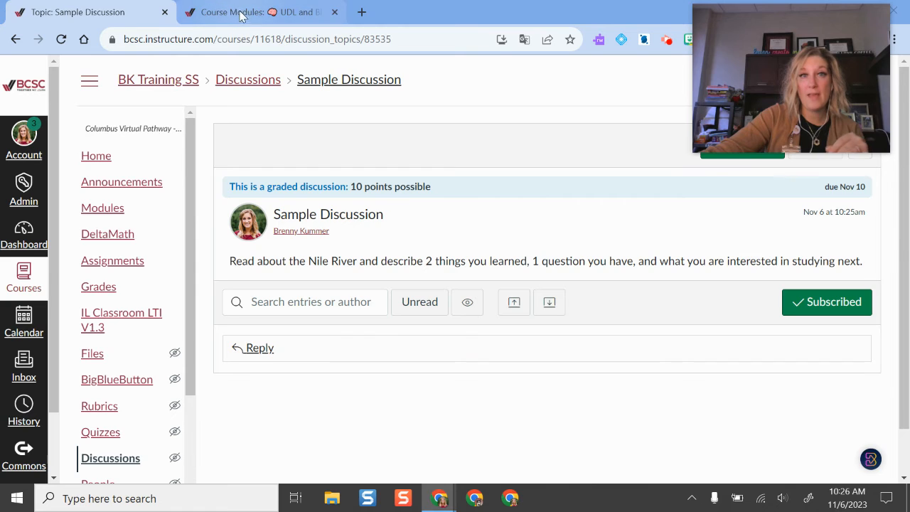
On another course's Modules page, open 'Meeting 1: Intro, Ch 1, Ch 2 Discussion'
click(256, 12)
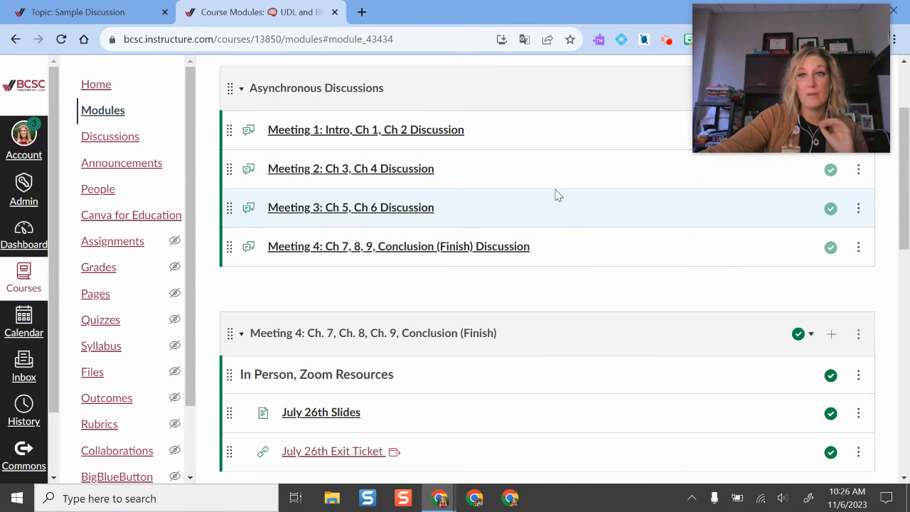
scroll(up, 3)
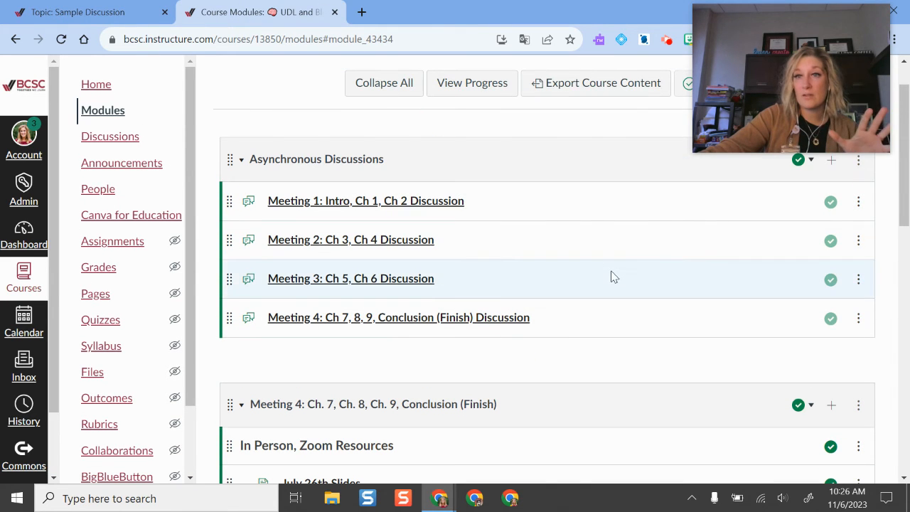
mouse_move(458, 167)
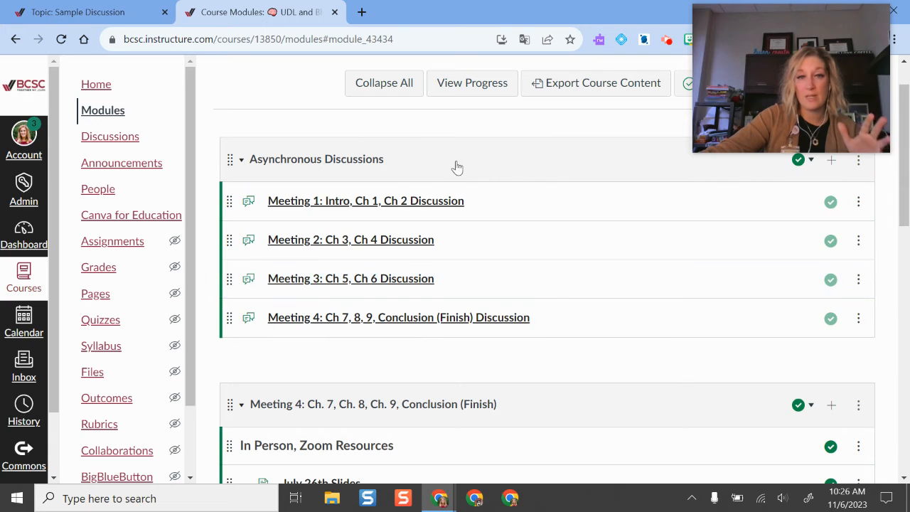
mouse_move(349, 365)
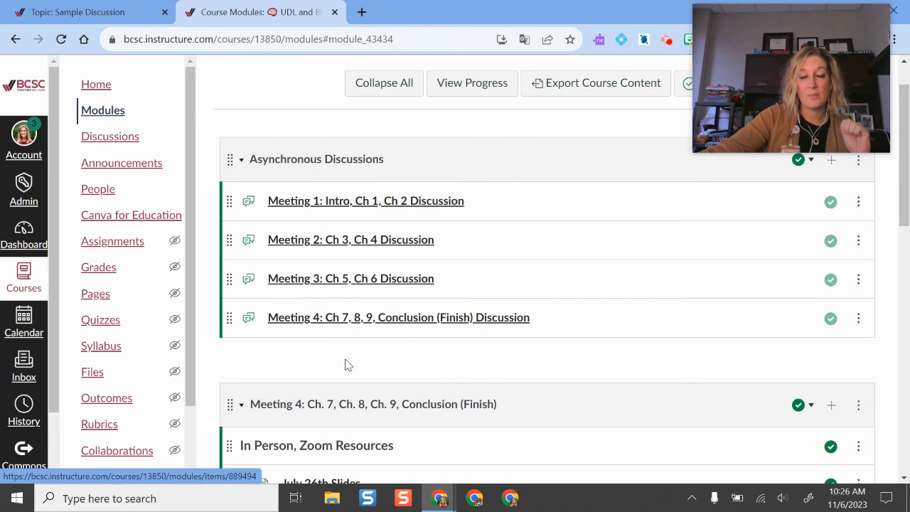
mouse_move(276, 323)
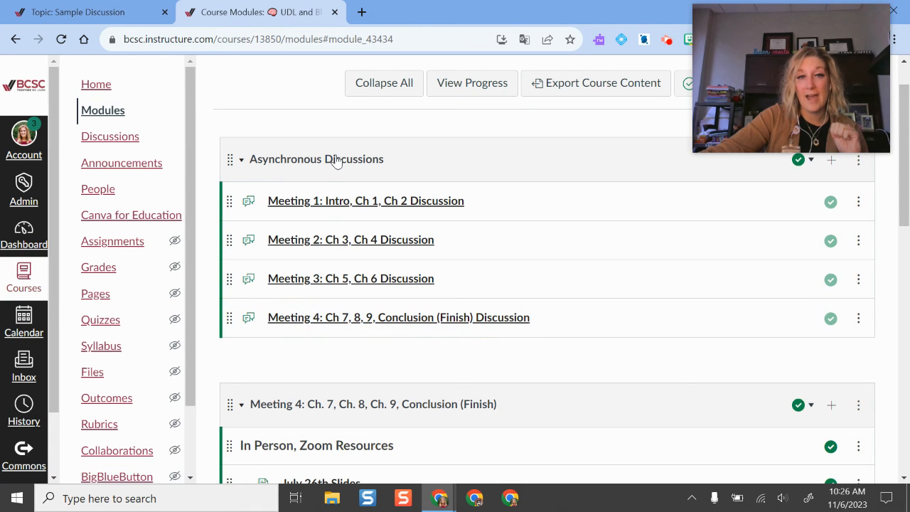
click(366, 200)
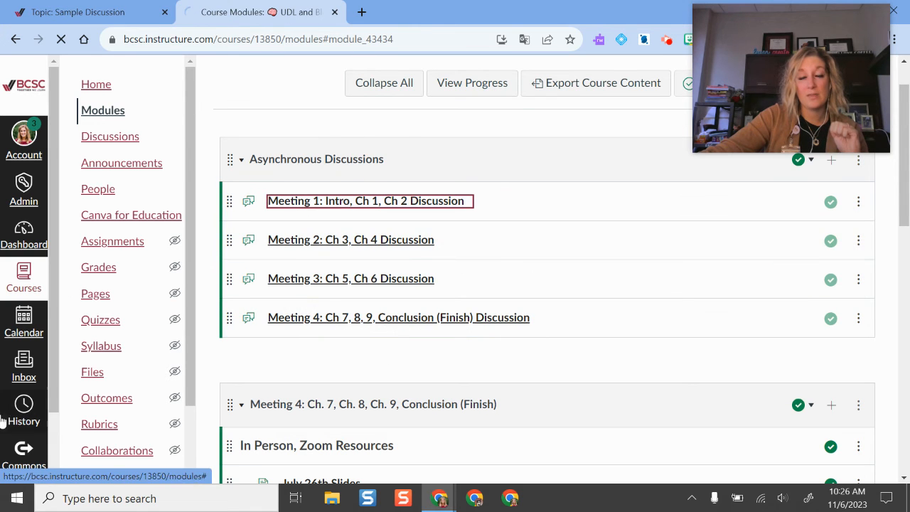
Scroll through the Meeting 1 discussion's three steps and the student replies
click(368, 201)
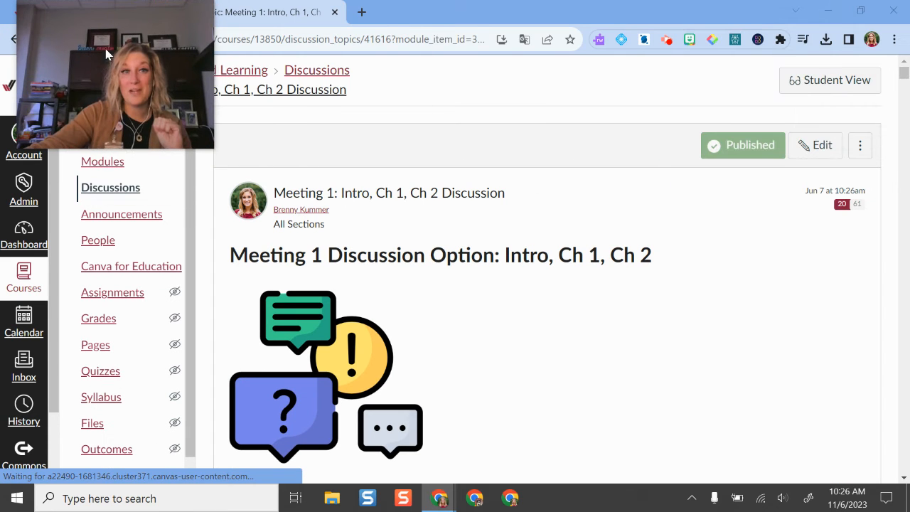
scroll(down, 3)
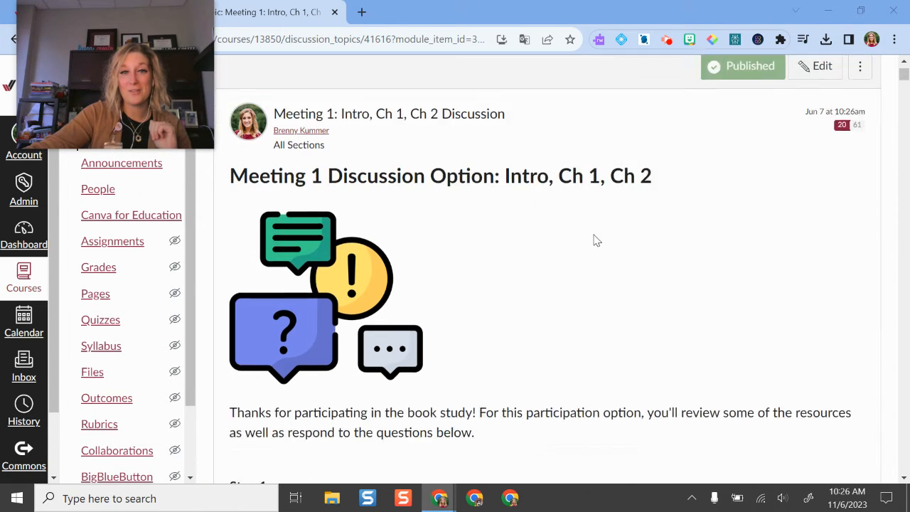
scroll(down, 3)
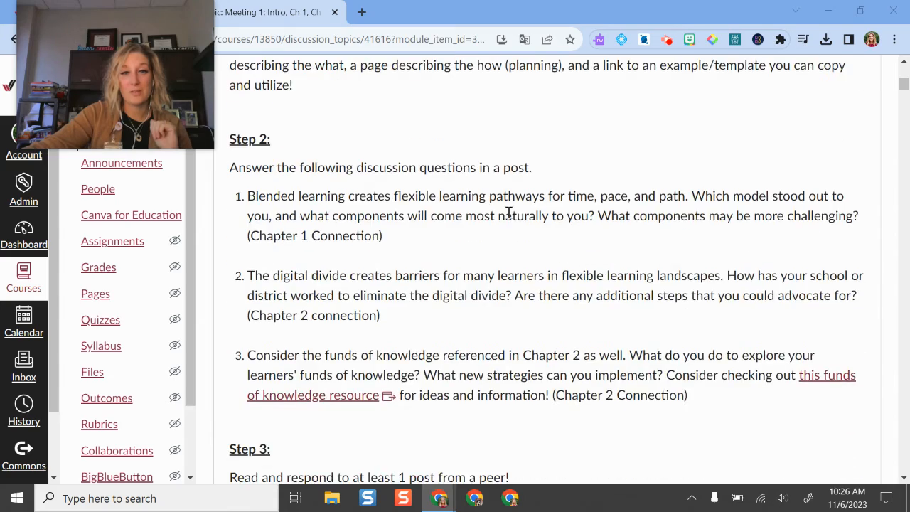
scroll(down, 3)
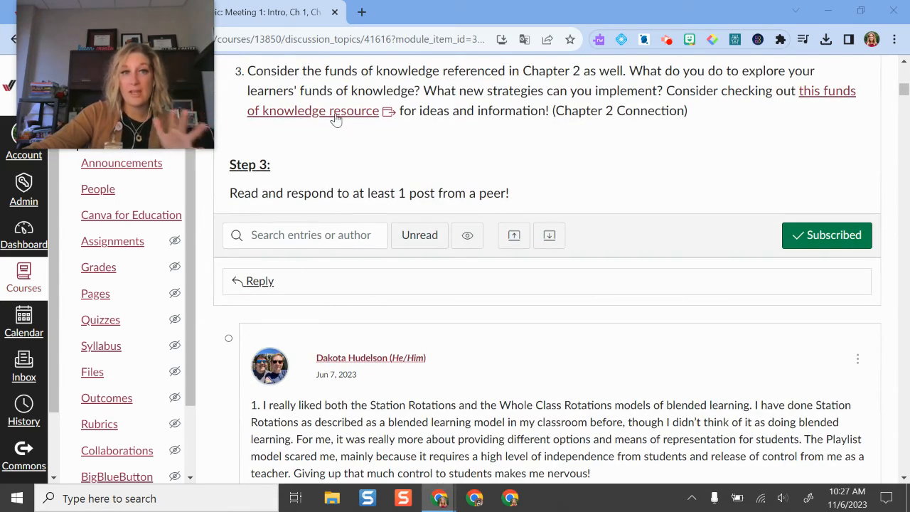
scroll(down, 3)
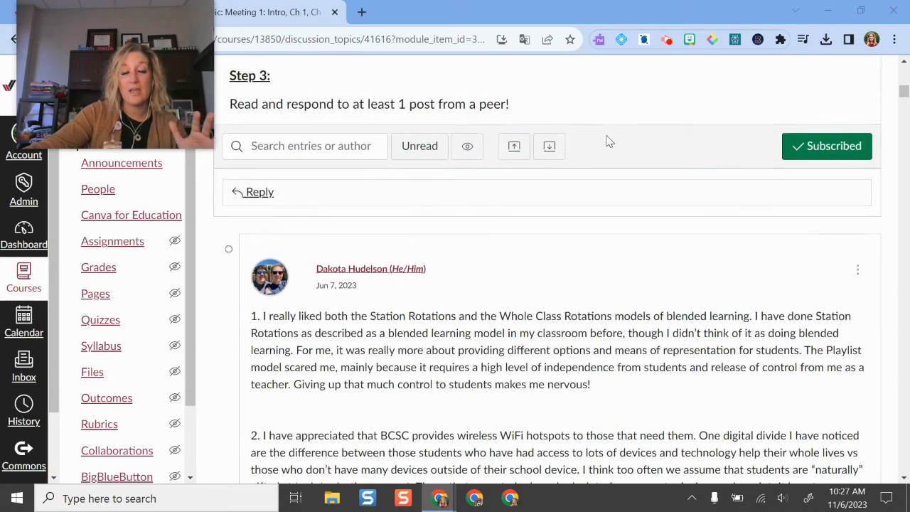
scroll(down, 3)
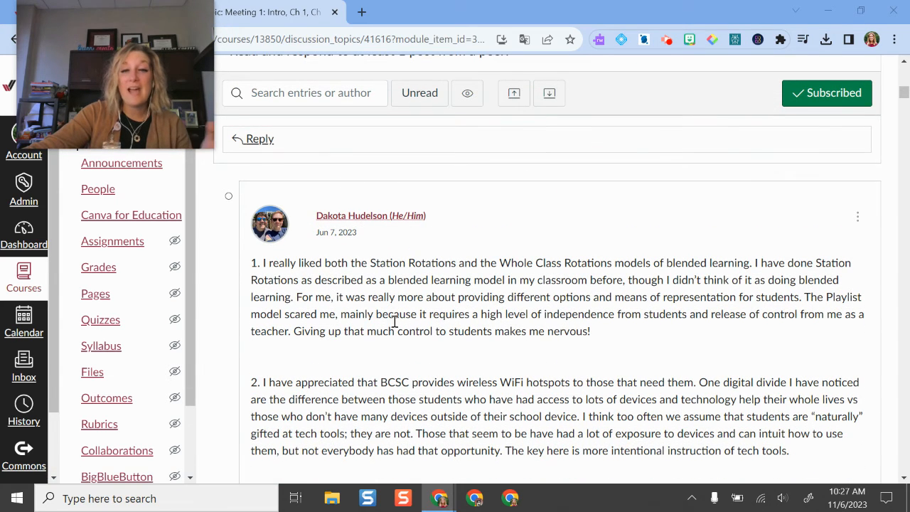
scroll(up, 3)
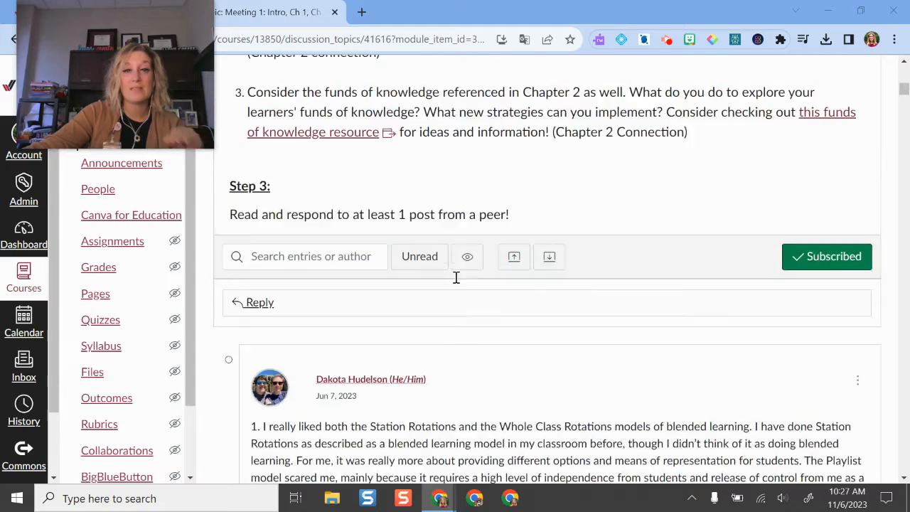
scroll(down, 3)
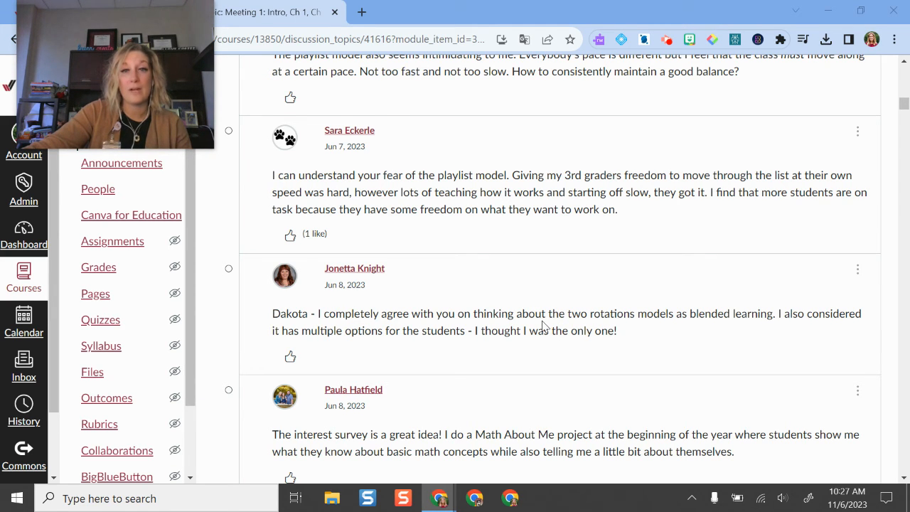
scroll(down, 3)
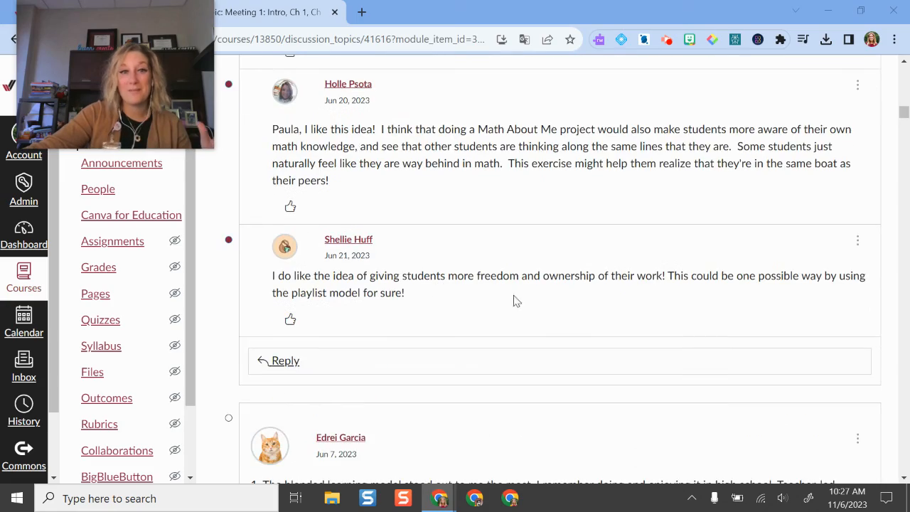
scroll(up, 3)
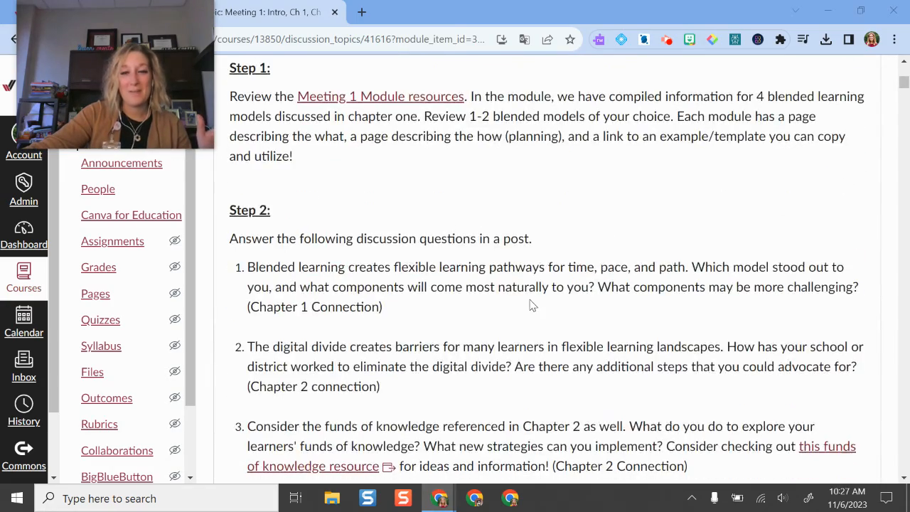
scroll(down, 3)
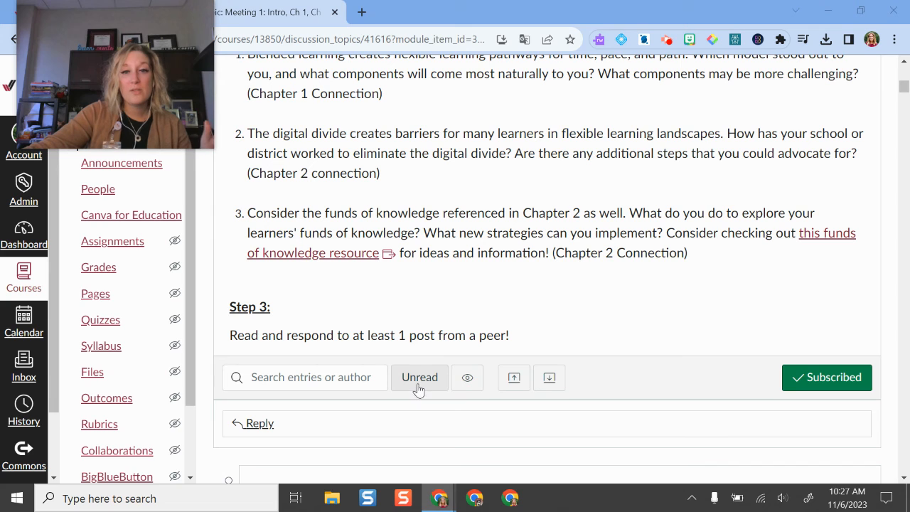
mouse_move(467, 378)
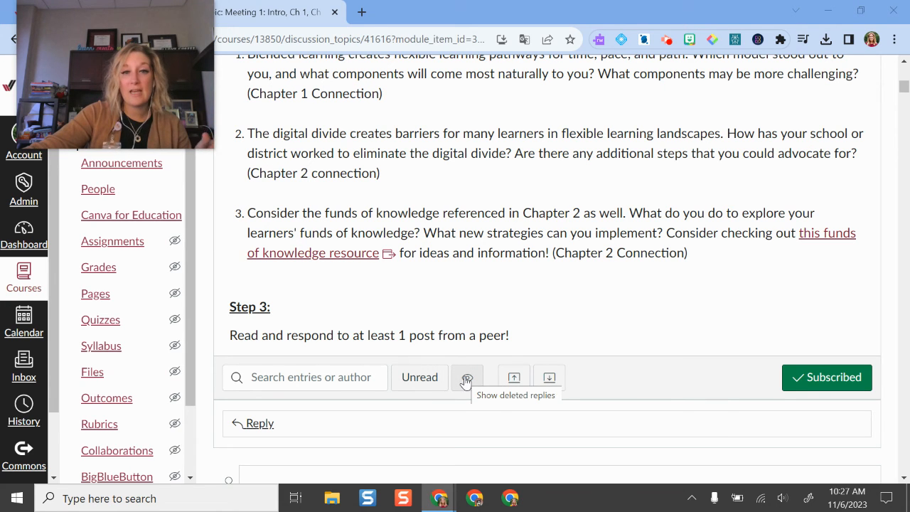
mouse_move(513, 377)
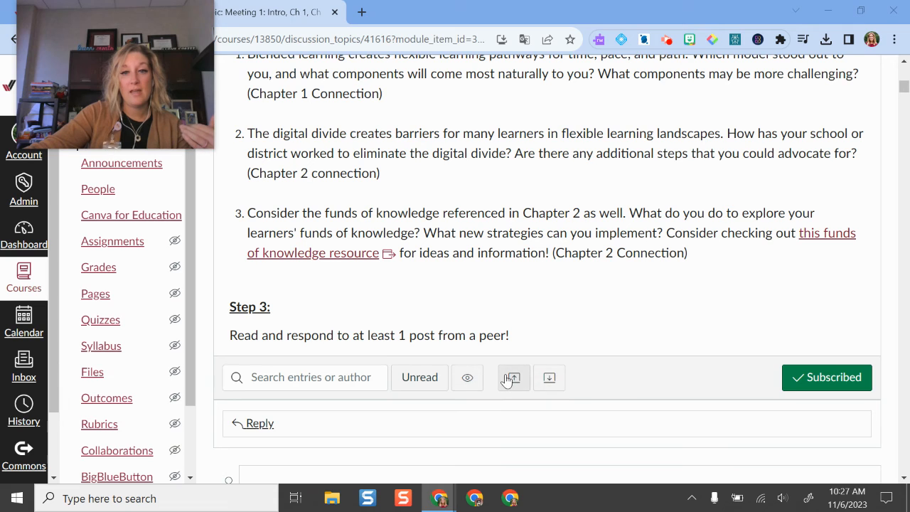
scroll(down, 3)
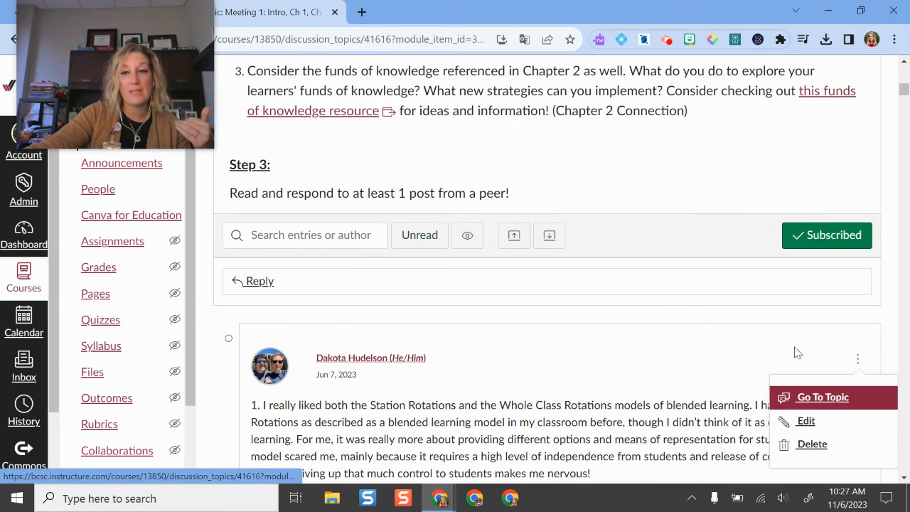
click(823, 397)
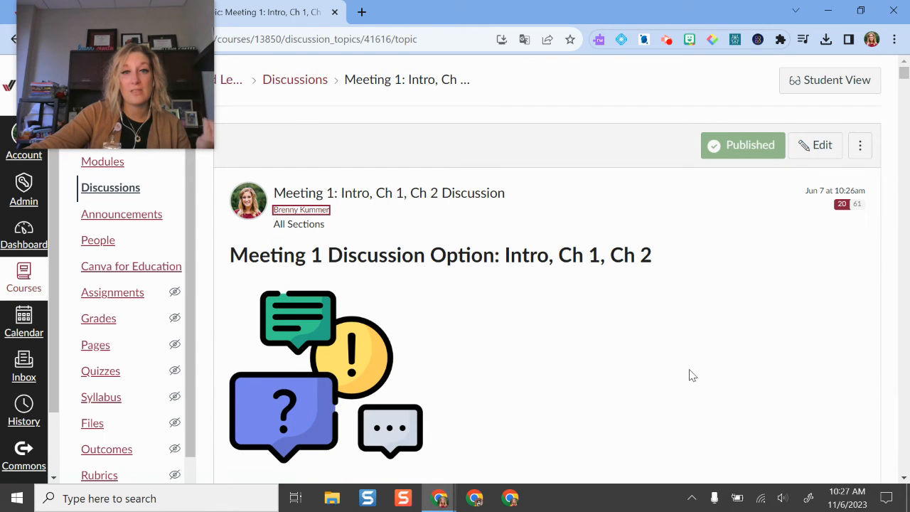
click(860, 145)
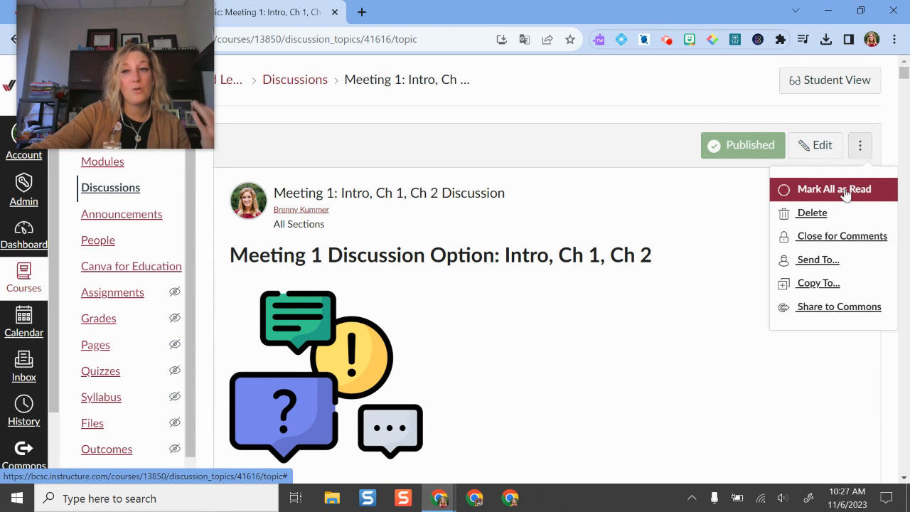
mouse_move(841, 236)
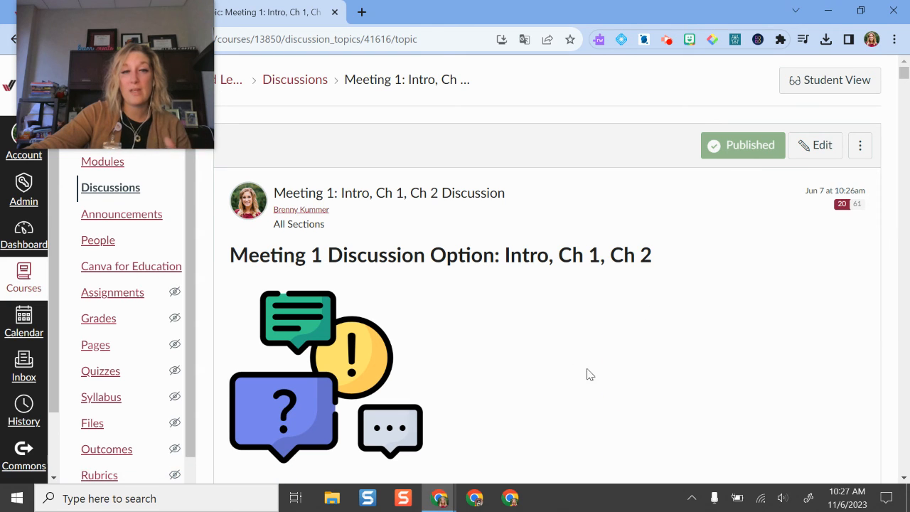
scroll(down, 3)
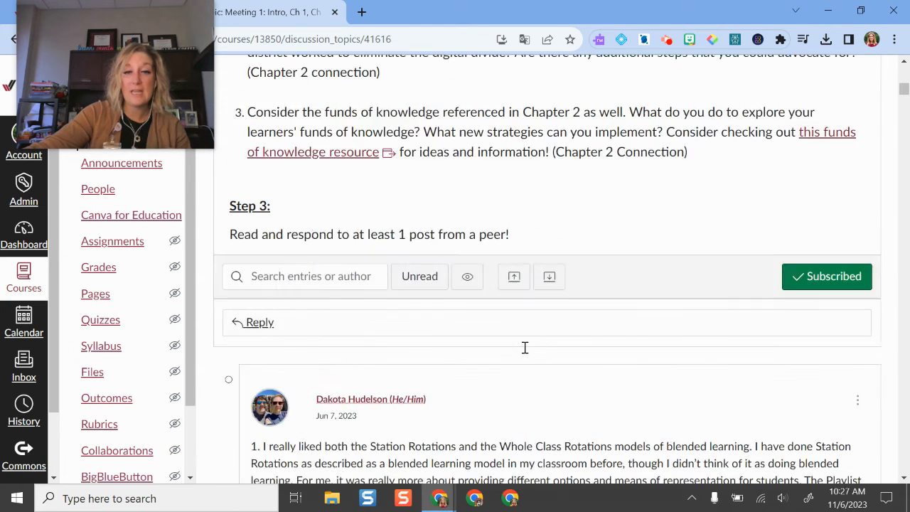
scroll(down, 3)
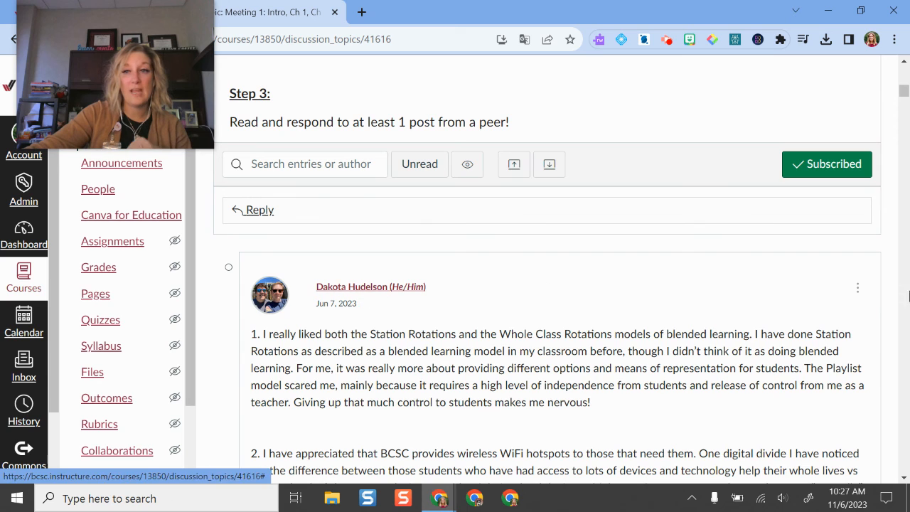
click(857, 288)
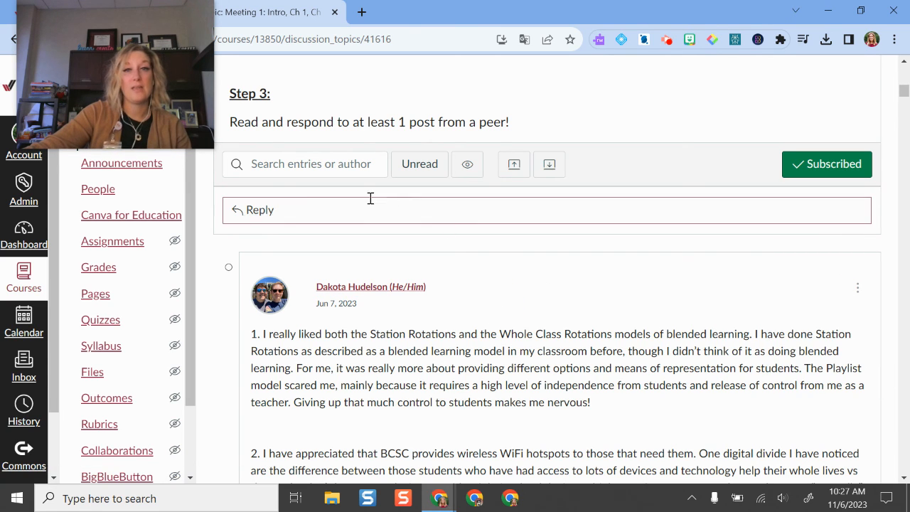
scroll(down, 3)
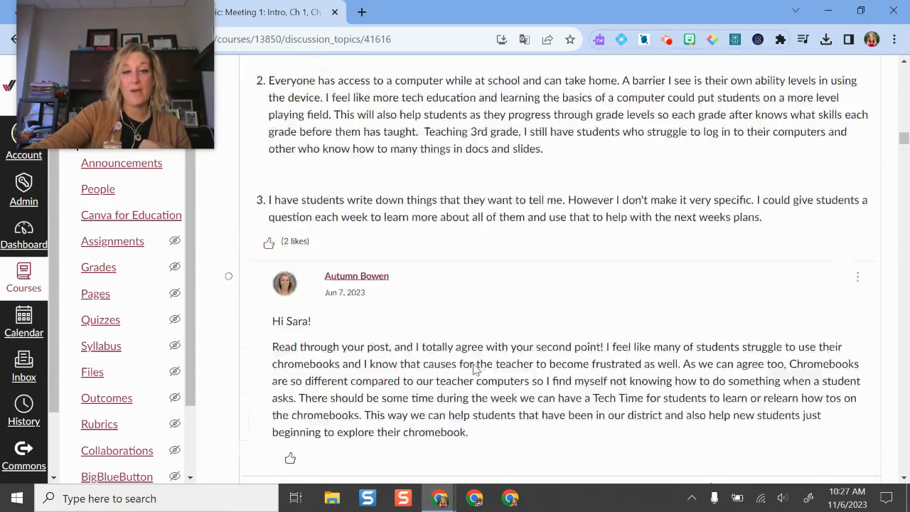
scroll(up, 3)
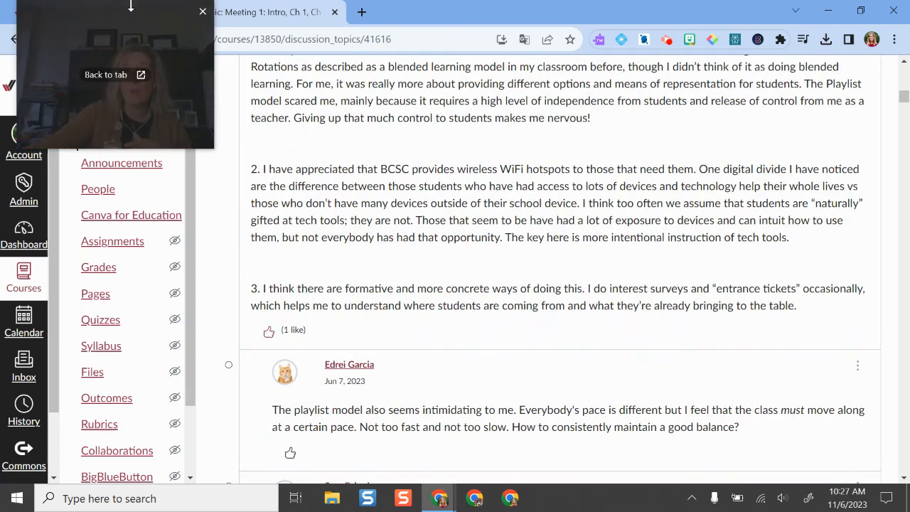
click(82, 12)
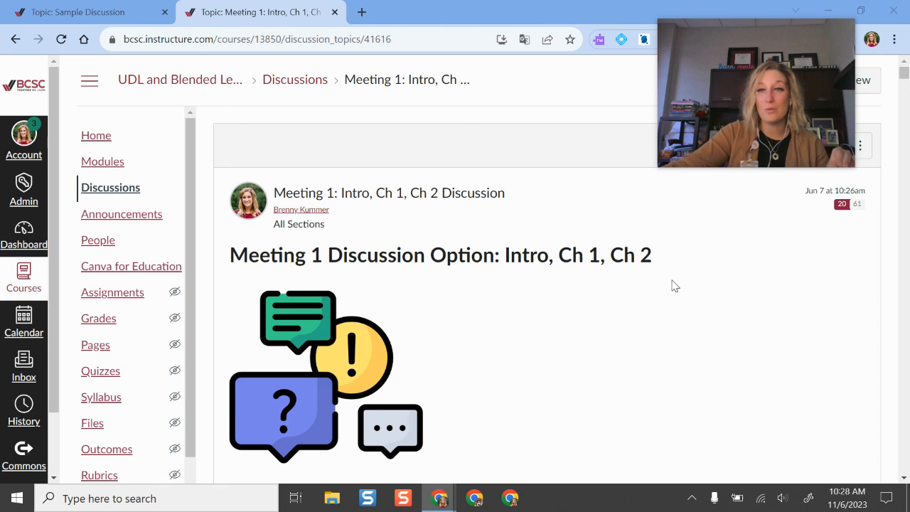
mouse_move(661, 289)
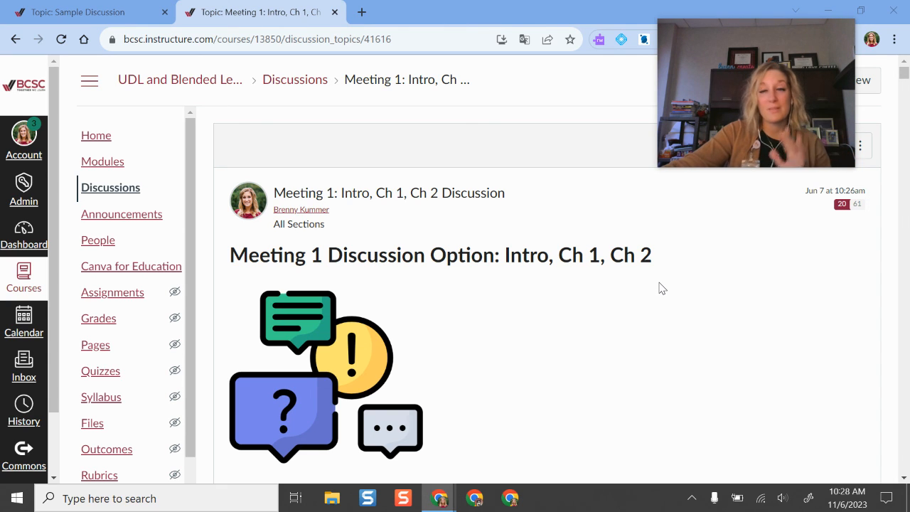